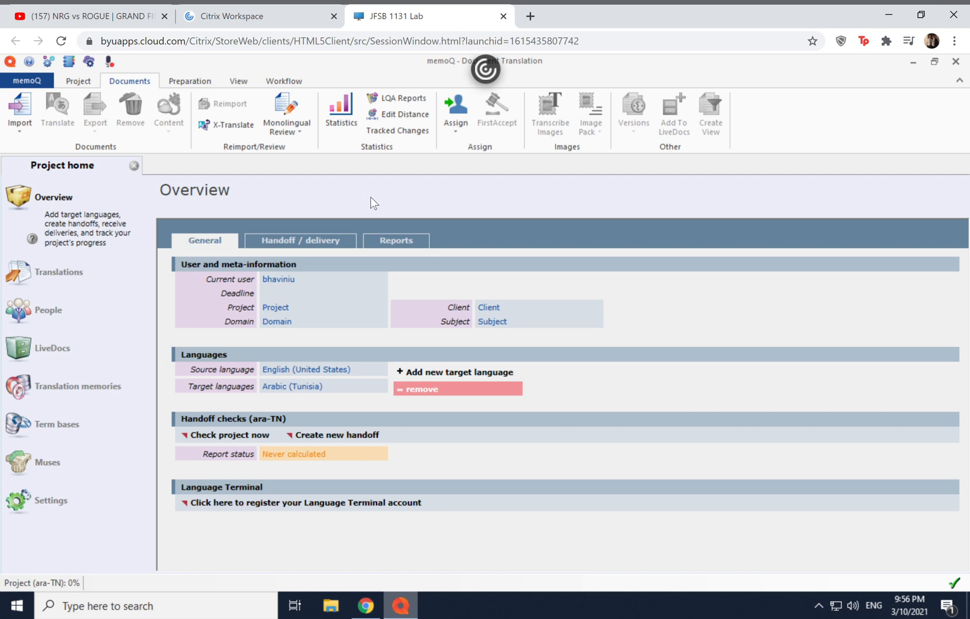
{"action": "mouse_move", "coordinate": [372, 203]}
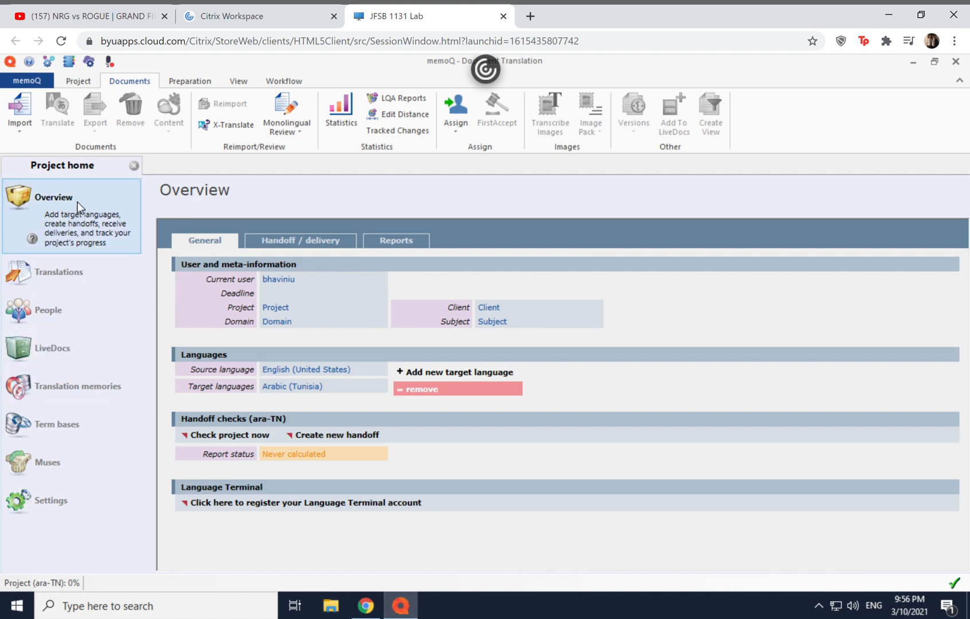
Show the project's translation documents and bring up the Preparation commands.
{"action": "left_click", "coordinate": [60, 271]}
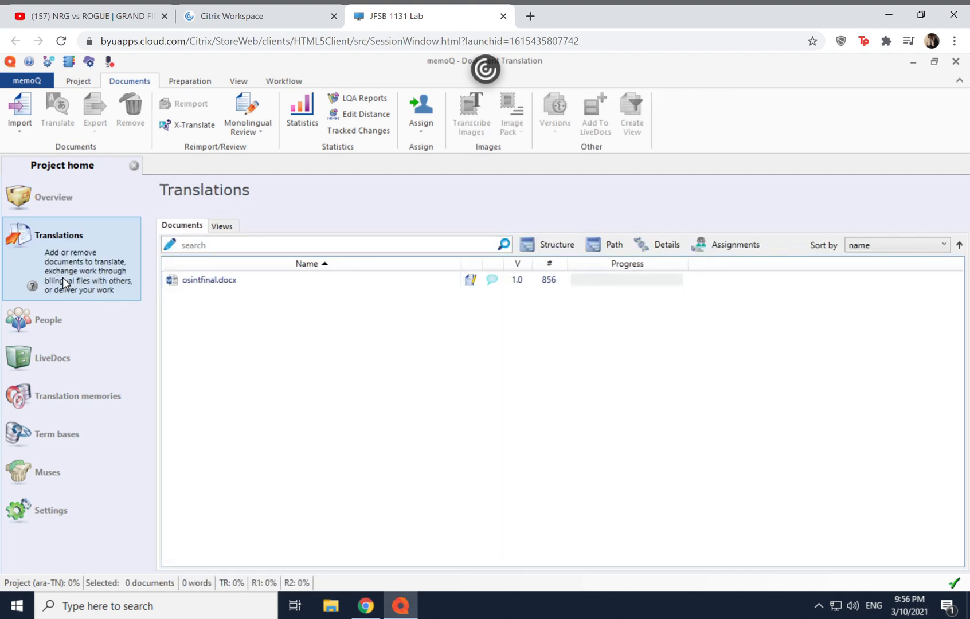
{"action": "mouse_move", "coordinate": [205, 310]}
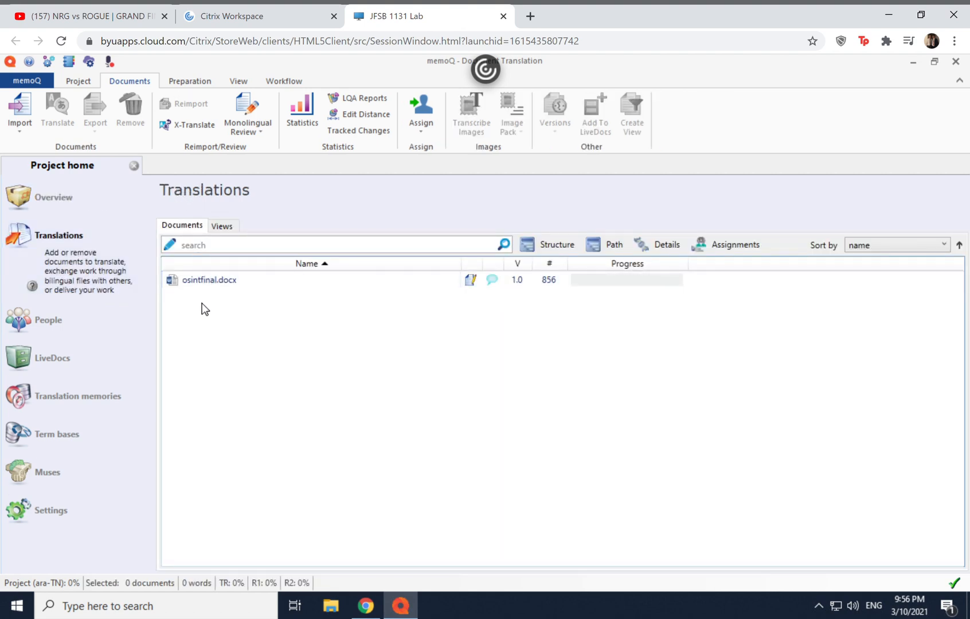
{"action": "mouse_move", "coordinate": [70, 434]}
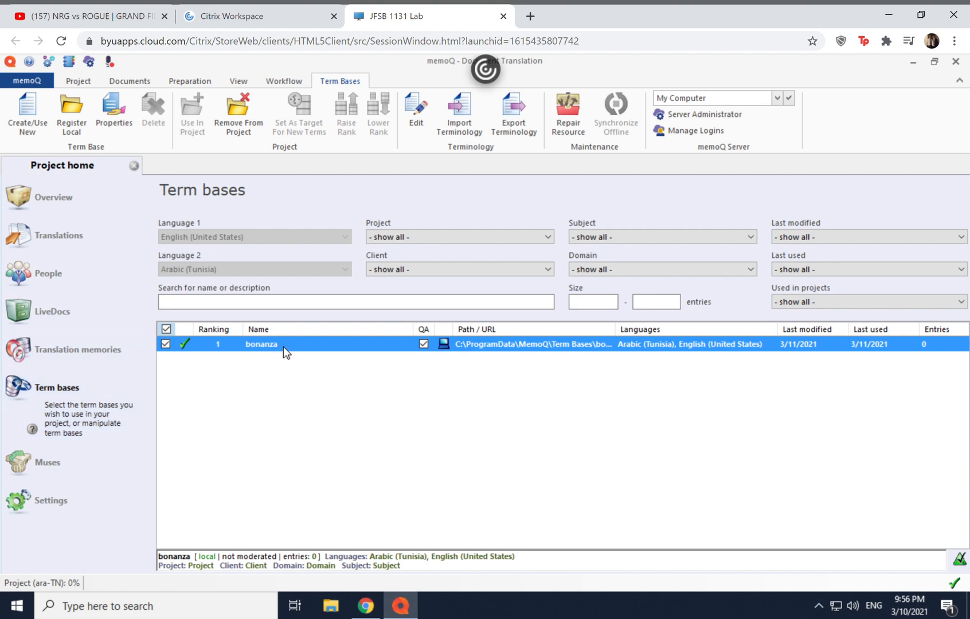
{"action": "mouse_move", "coordinate": [58, 236]}
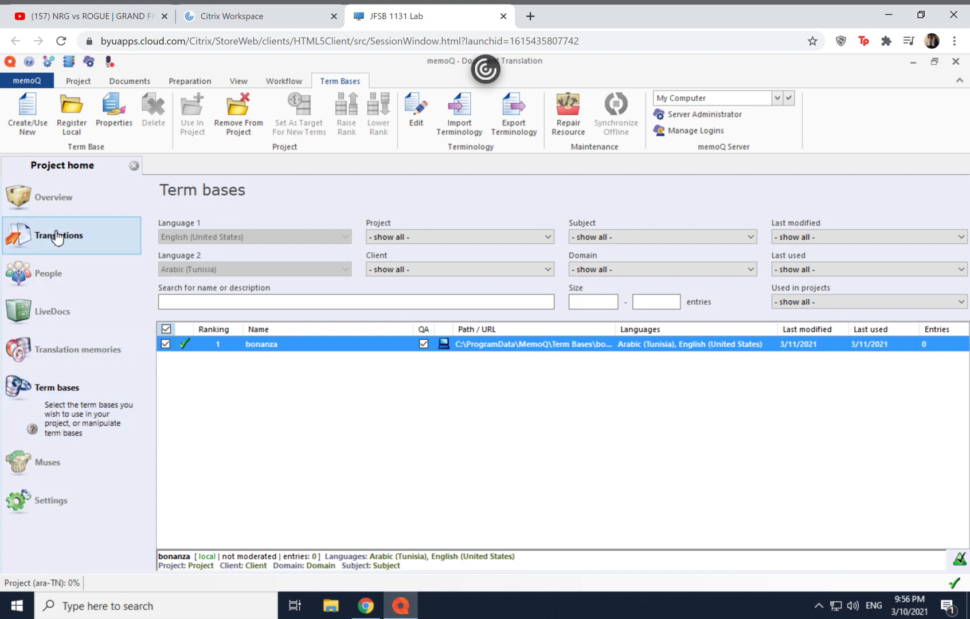
{"action": "left_click", "coordinate": [58, 236]}
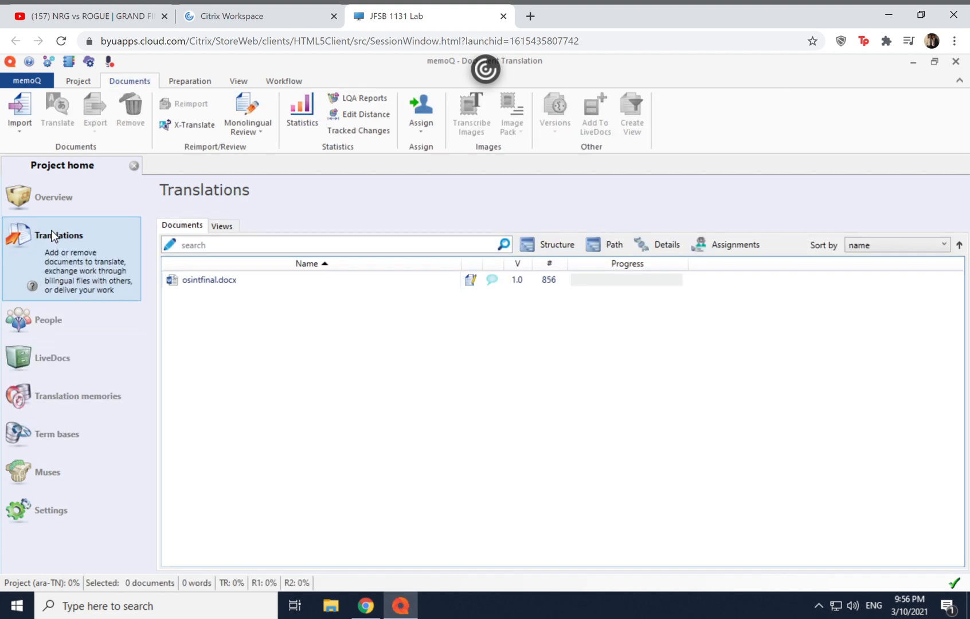
{"action": "mouse_move", "coordinate": [105, 241]}
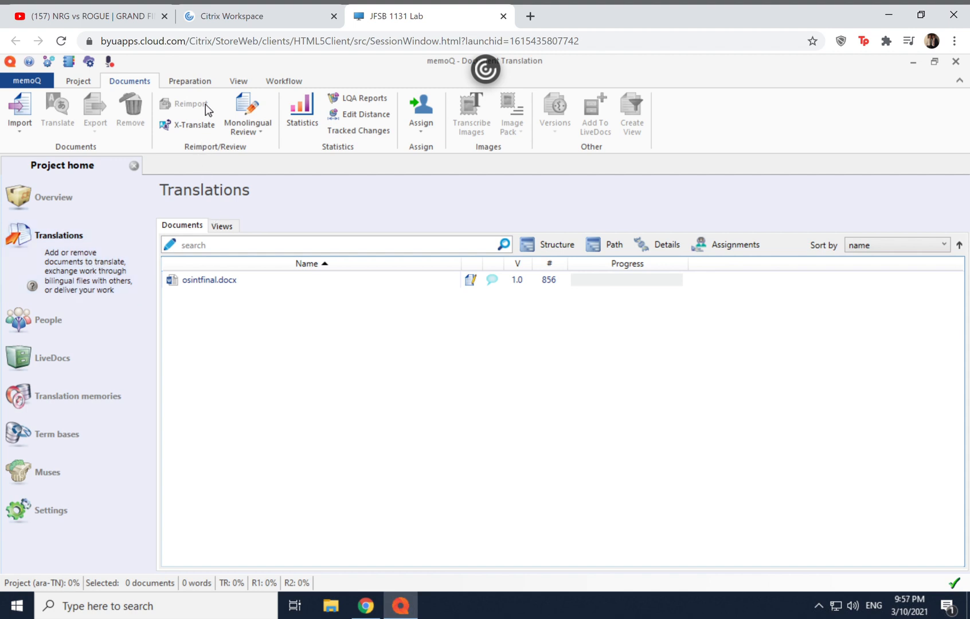
{"action": "left_click", "coordinate": [190, 82]}
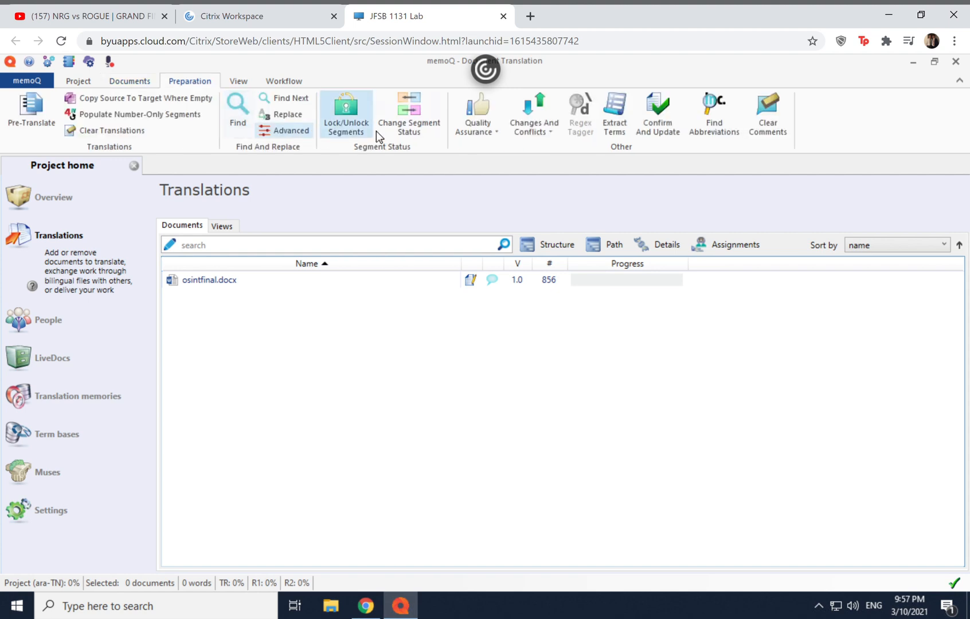
{"action": "mouse_move", "coordinate": [615, 115]}
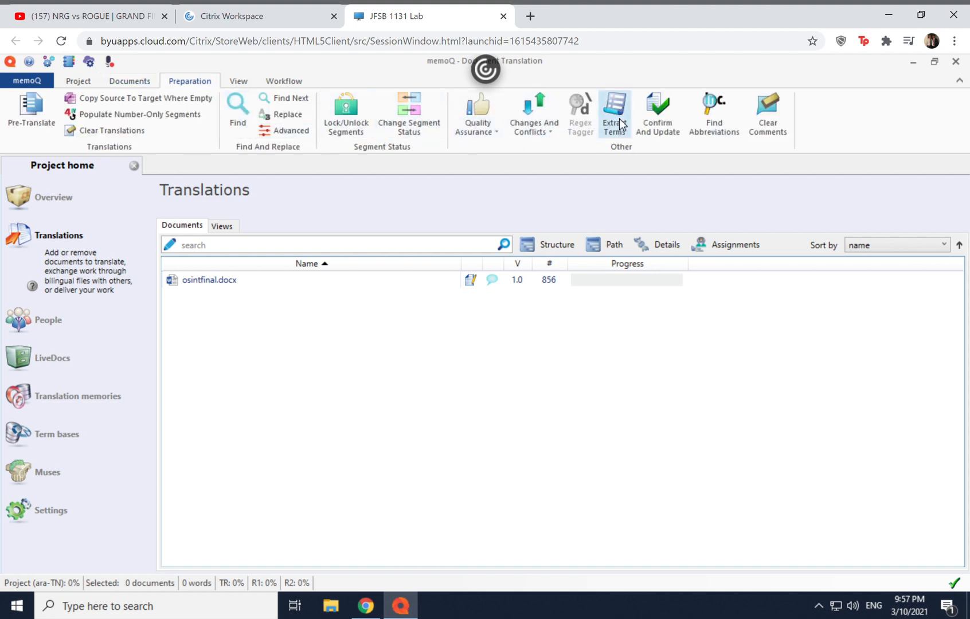
Start Extract Terms and change the single-word minimum length from 3 to 4 characters.
{"action": "left_click", "coordinate": [613, 113]}
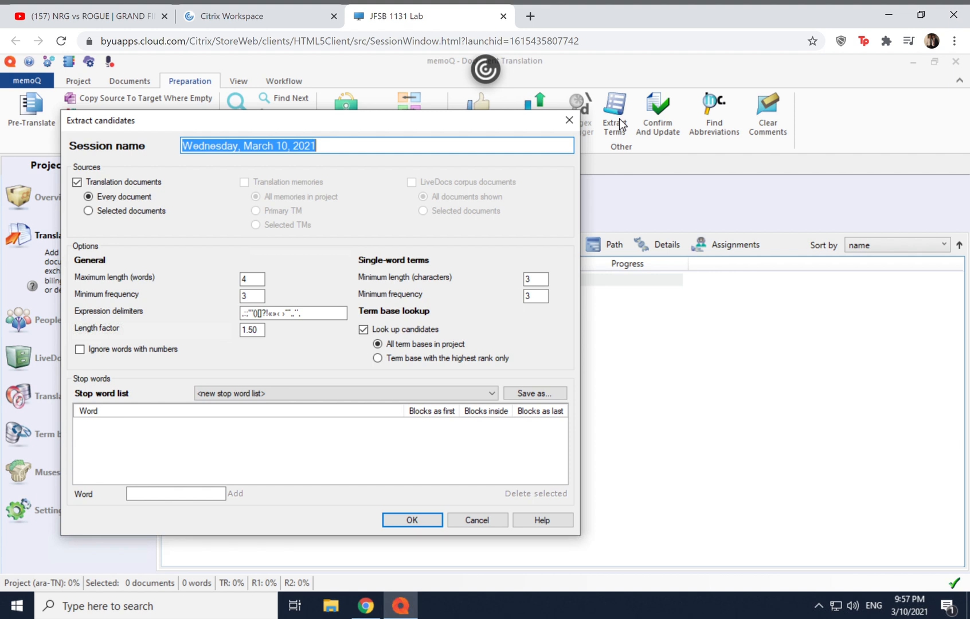
{"action": "mouse_move", "coordinate": [180, 261]}
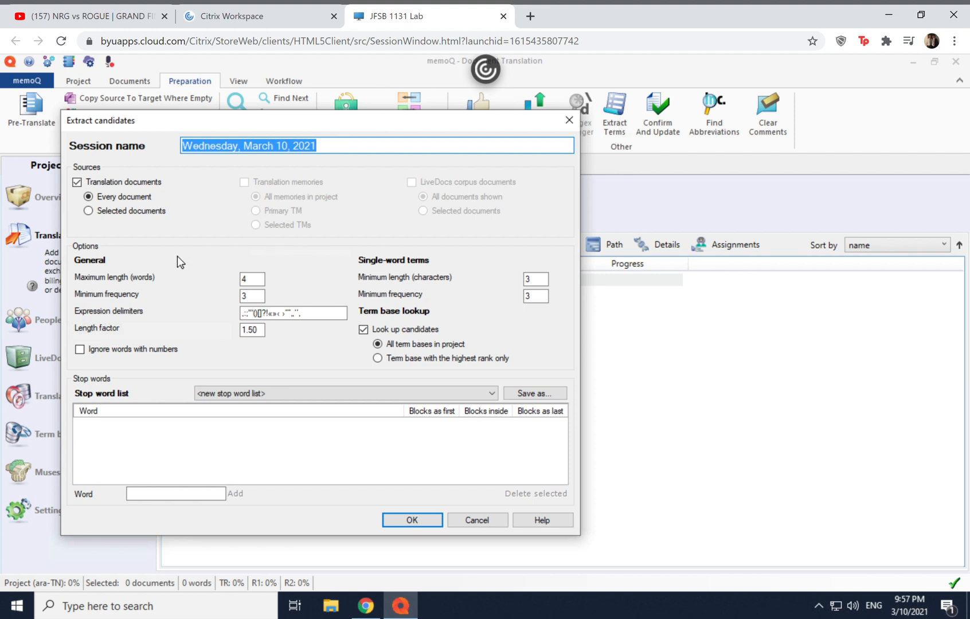
{"action": "mouse_move", "coordinate": [536, 276]}
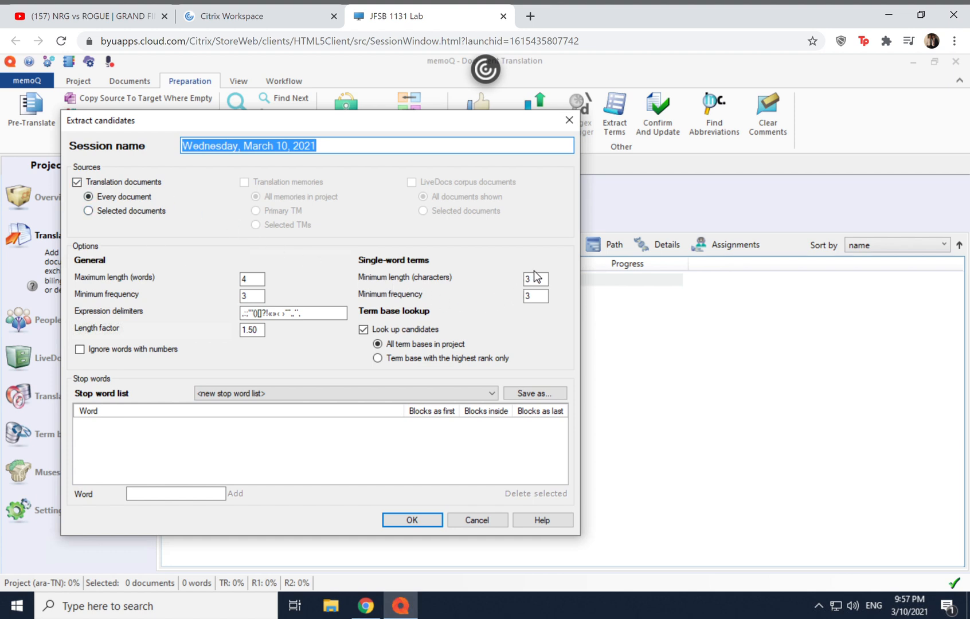
{"action": "mouse_move", "coordinate": [402, 285]}
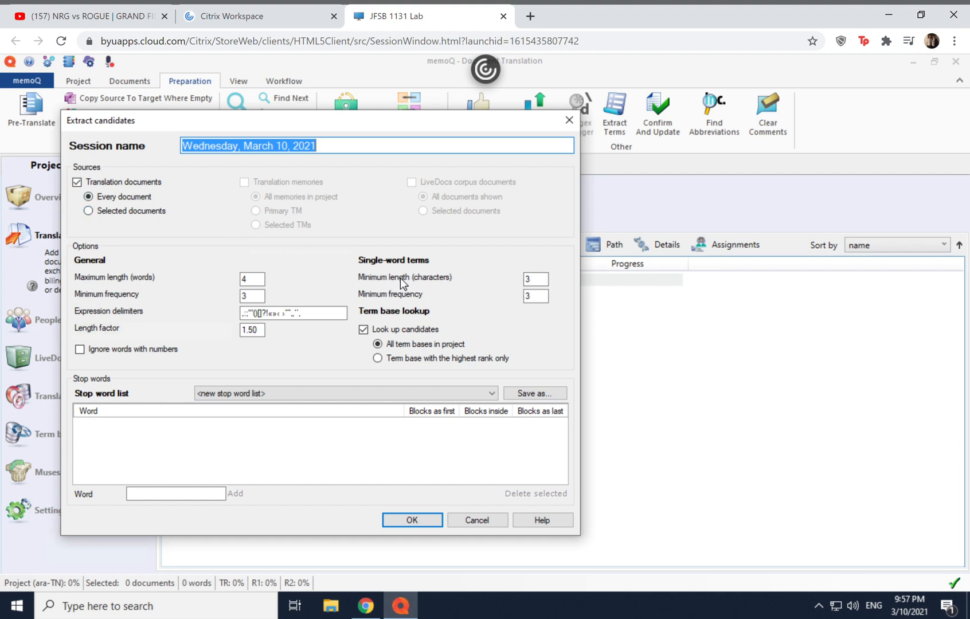
{"action": "left_click", "coordinate": [535, 278]}
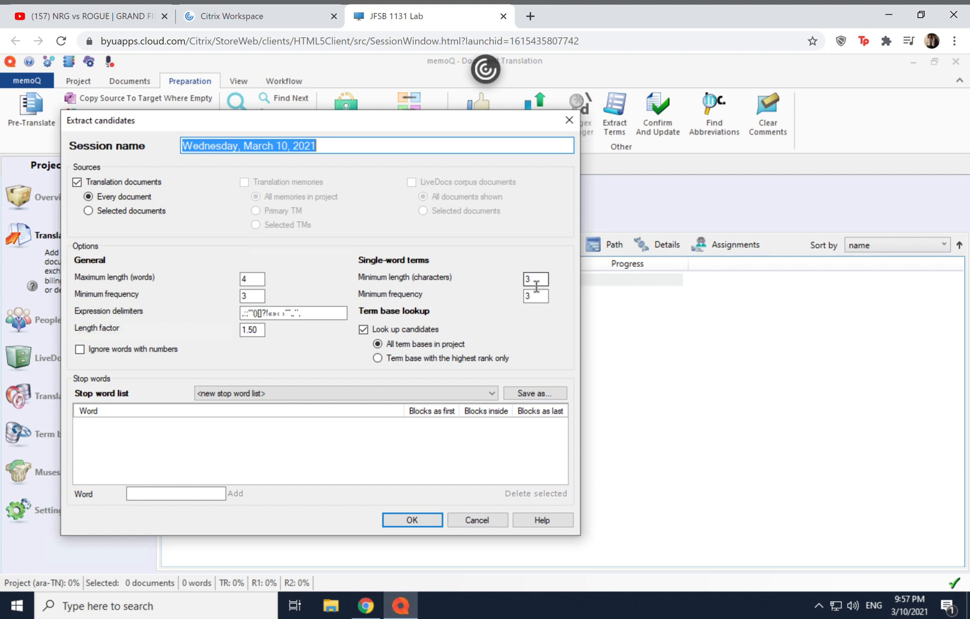
{"action": "mouse_move", "coordinate": [405, 291]}
{"action": "type", "text": "4"}
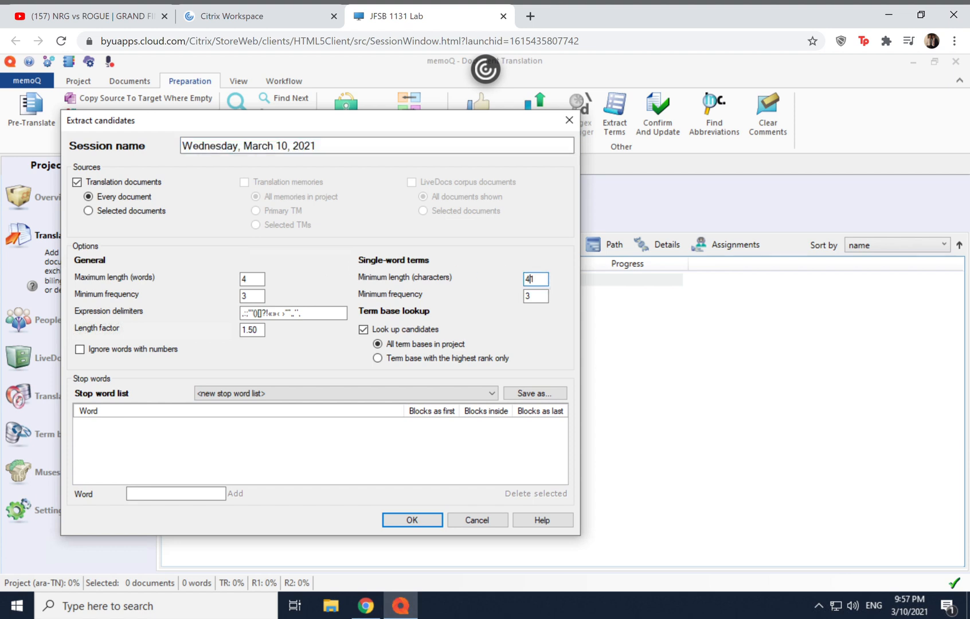
{"action": "key", "text": "Backspace"}
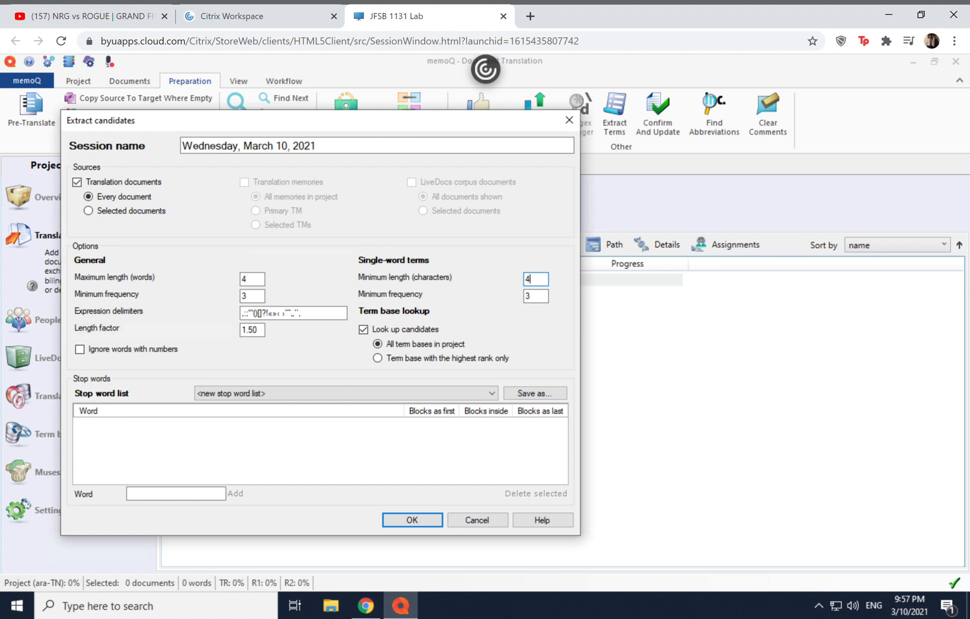
{"action": "mouse_move", "coordinate": [554, 283]}
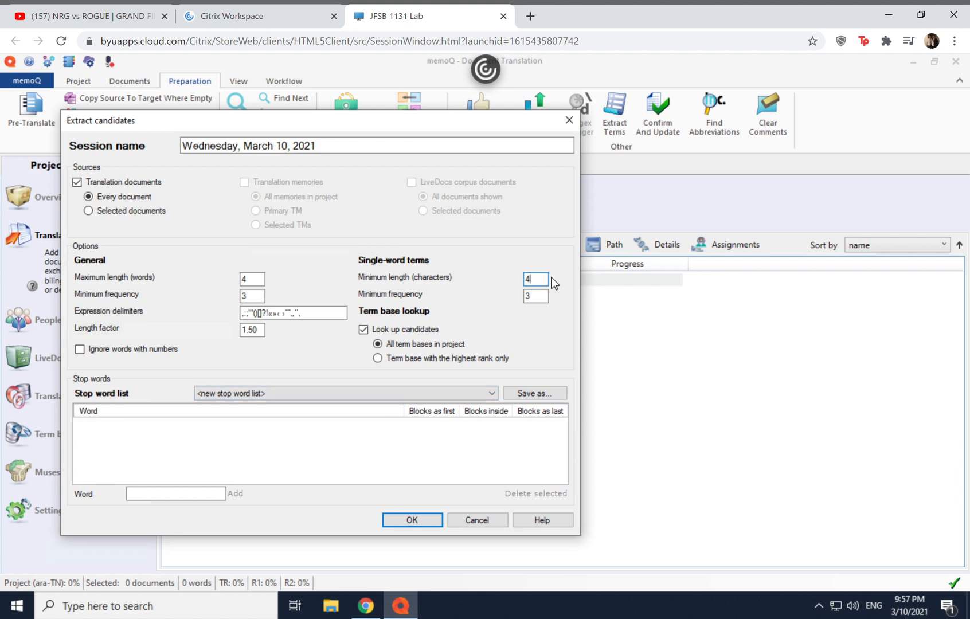
{"action": "mouse_move", "coordinate": [290, 274]}
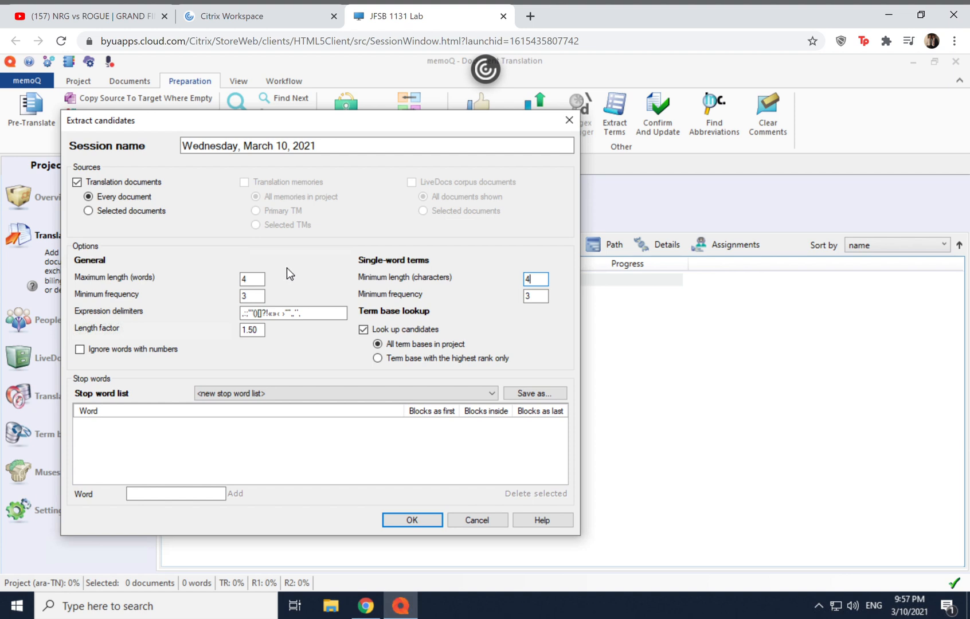
{"action": "mouse_move", "coordinate": [238, 301]}
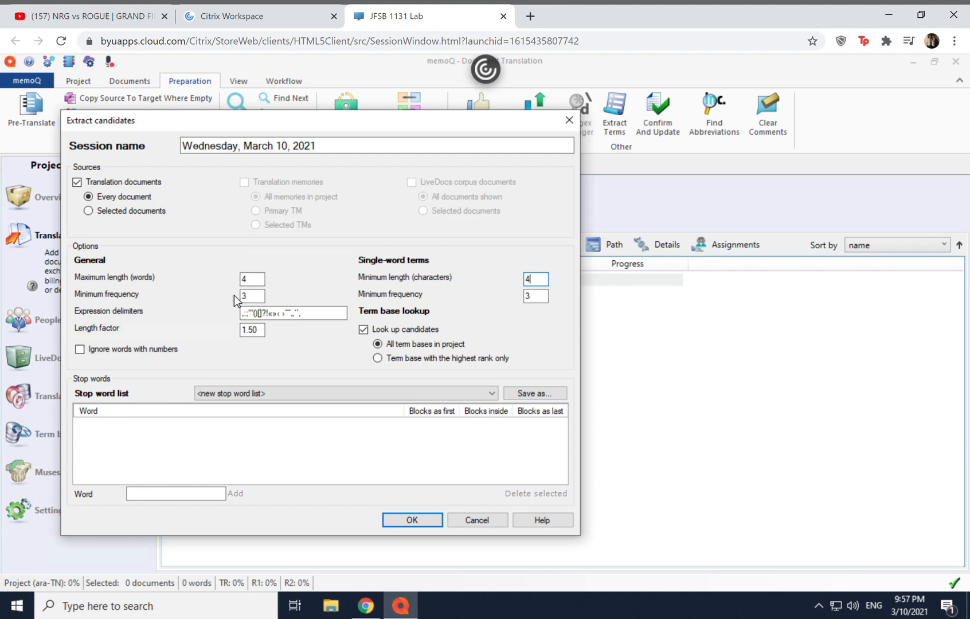
{"action": "mouse_move", "coordinate": [339, 377]}
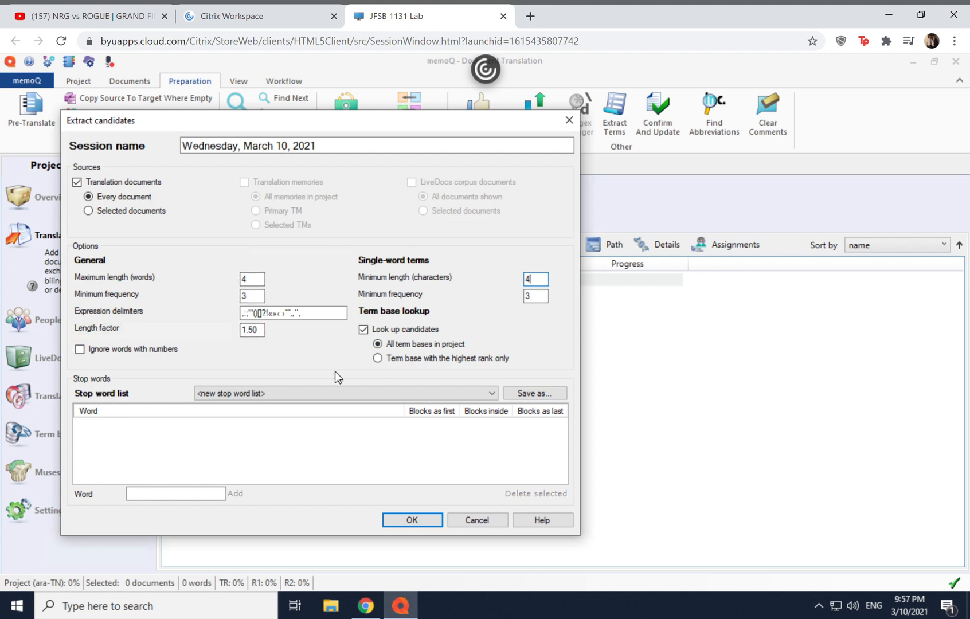
Run the term extraction, producing 75 candidates from osintfinal.docx, and scroll through them.
{"action": "left_click", "coordinate": [412, 520]}
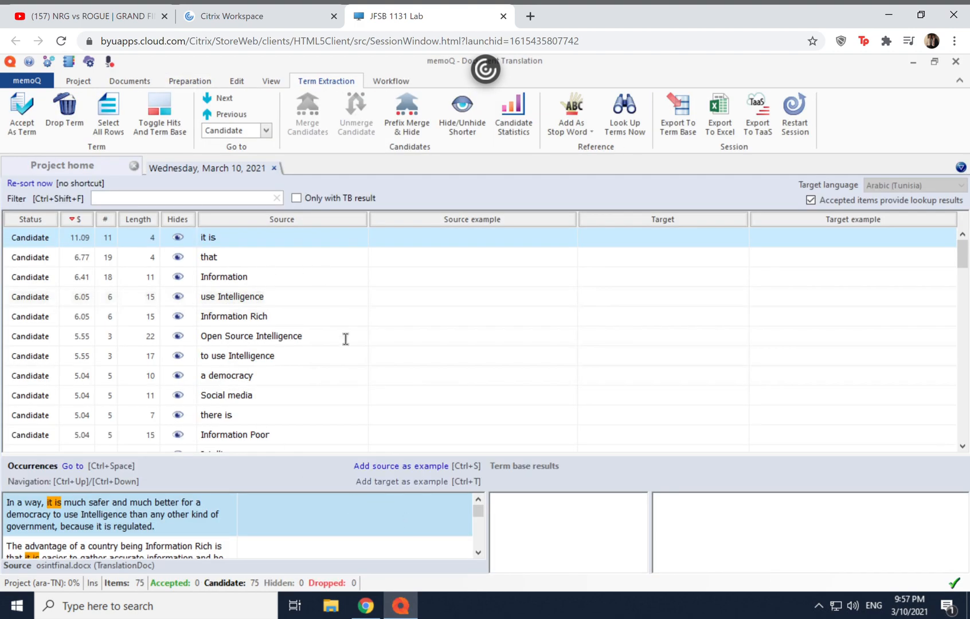
{"action": "scroll", "scroll_direction": "down", "scroll_amount": 3}
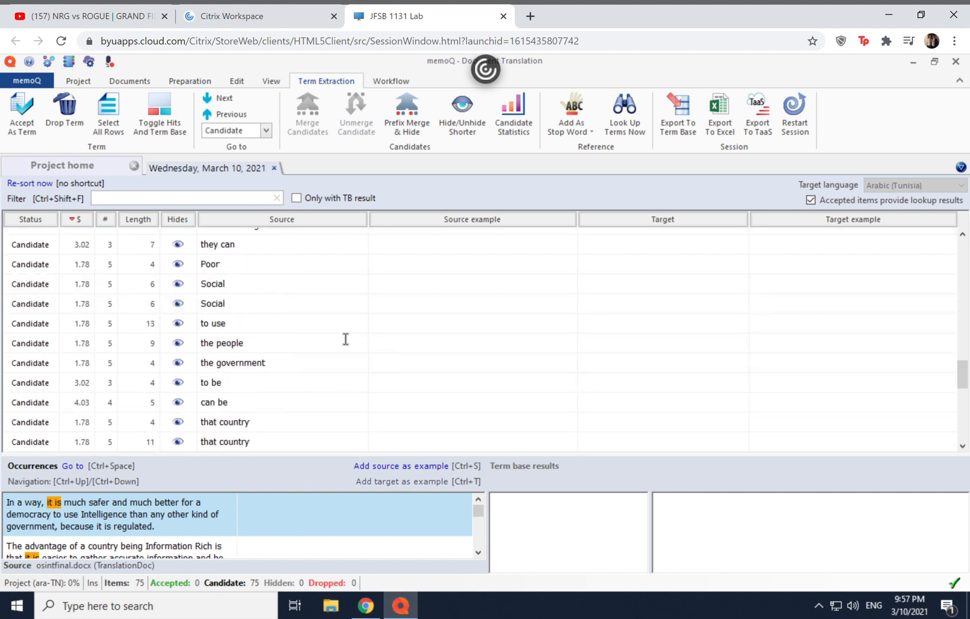
{"action": "scroll", "scroll_direction": "down", "scroll_amount": 3}
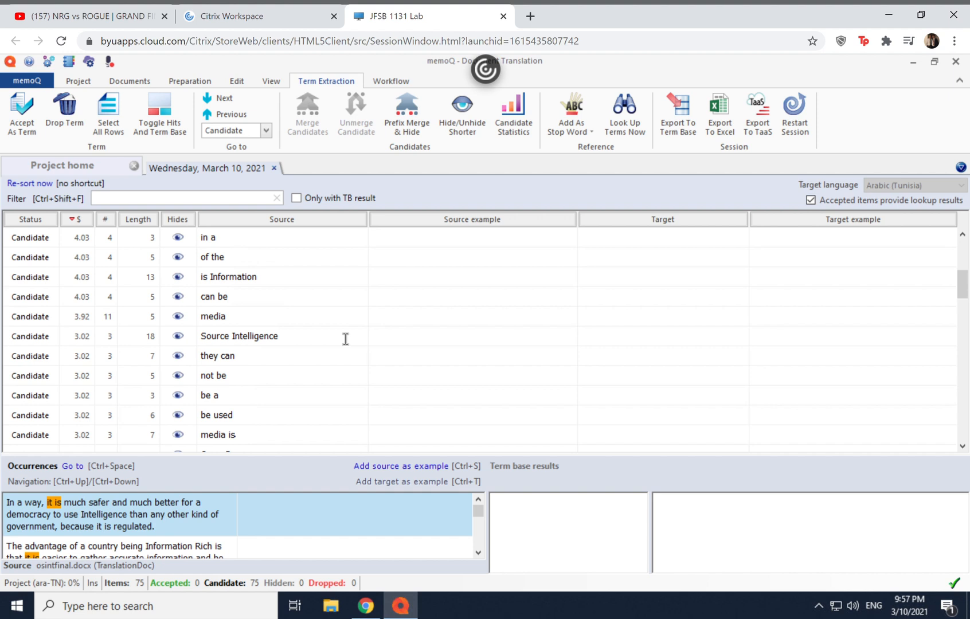
{"action": "mouse_move", "coordinate": [394, 309]}
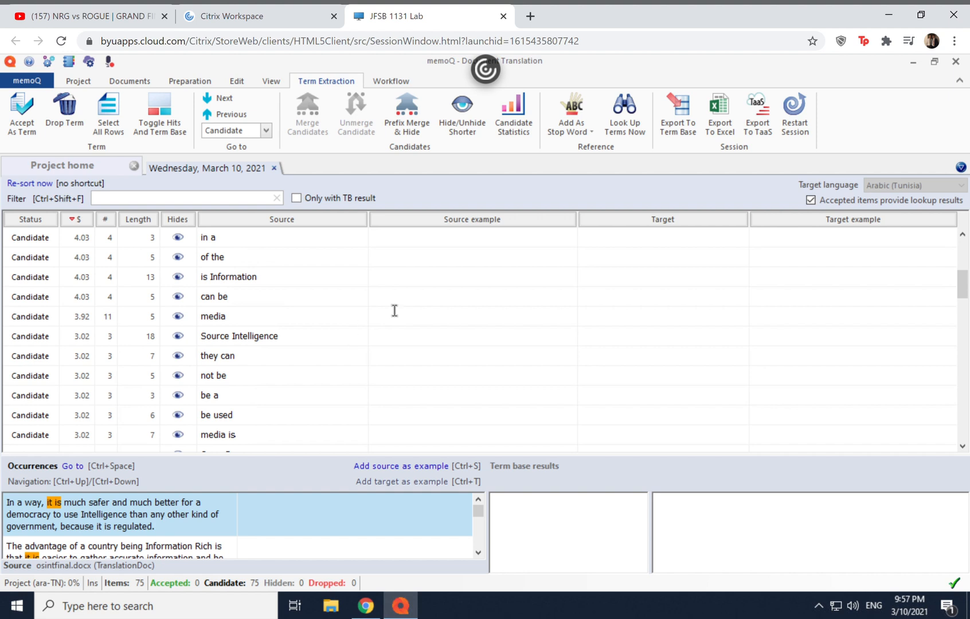
{"action": "mouse_move", "coordinate": [364, 254]}
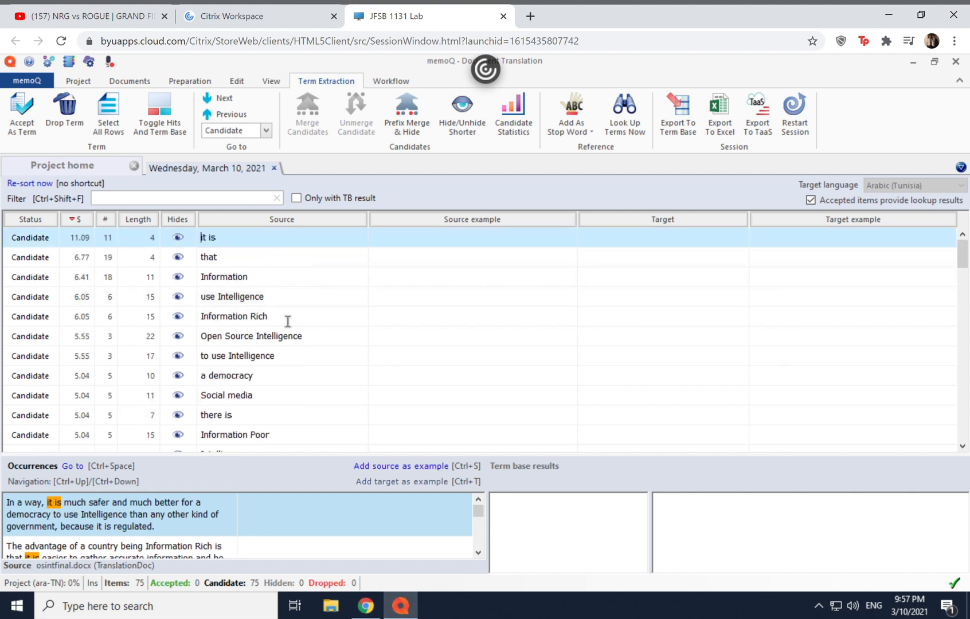
{"action": "mouse_move", "coordinate": [324, 257]}
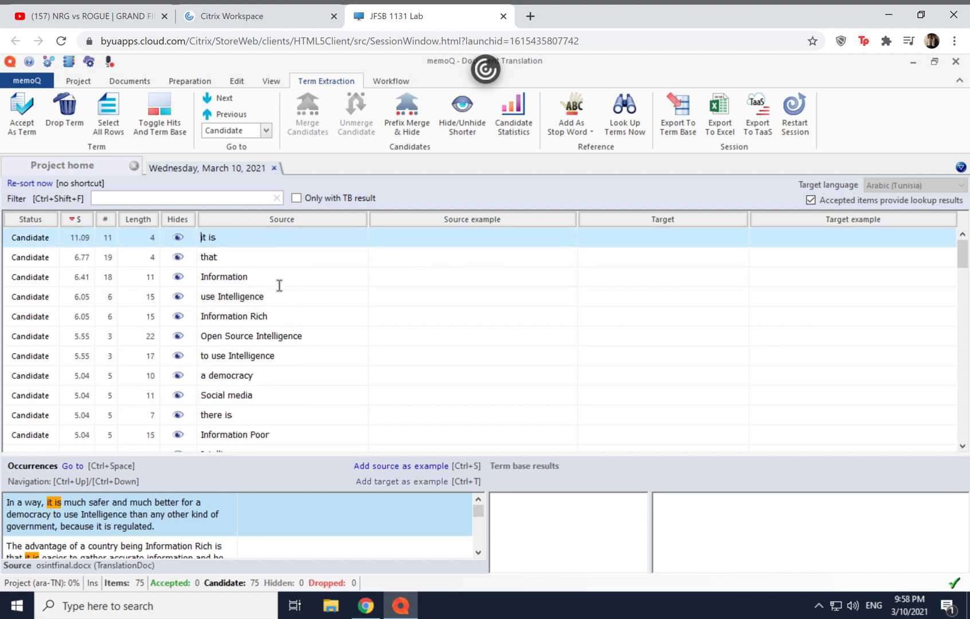
Drop Information, accept Open Source Intelligence, then drop 'it is', 'that', 'use Intelligence' and 'to use Intelligence'.
{"action": "left_click", "coordinate": [223, 277]}
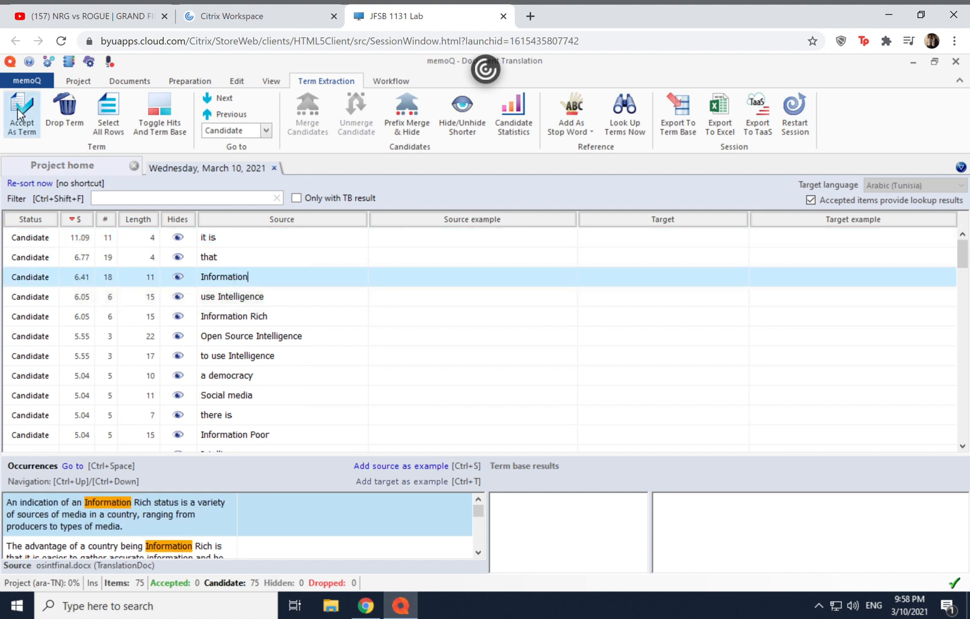
{"action": "mouse_move", "coordinate": [64, 112]}
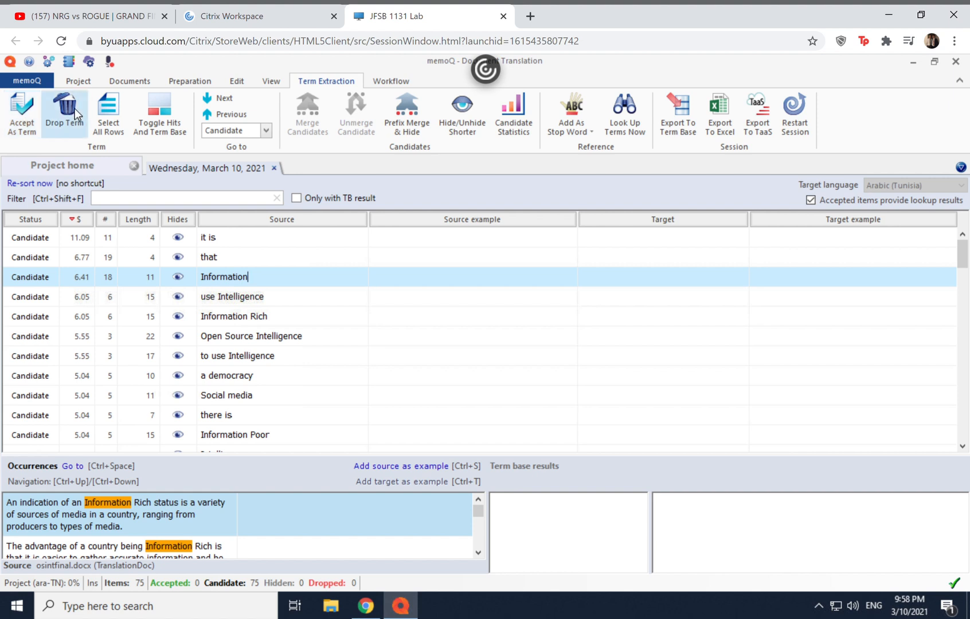
{"action": "mouse_move", "coordinate": [21, 113]}
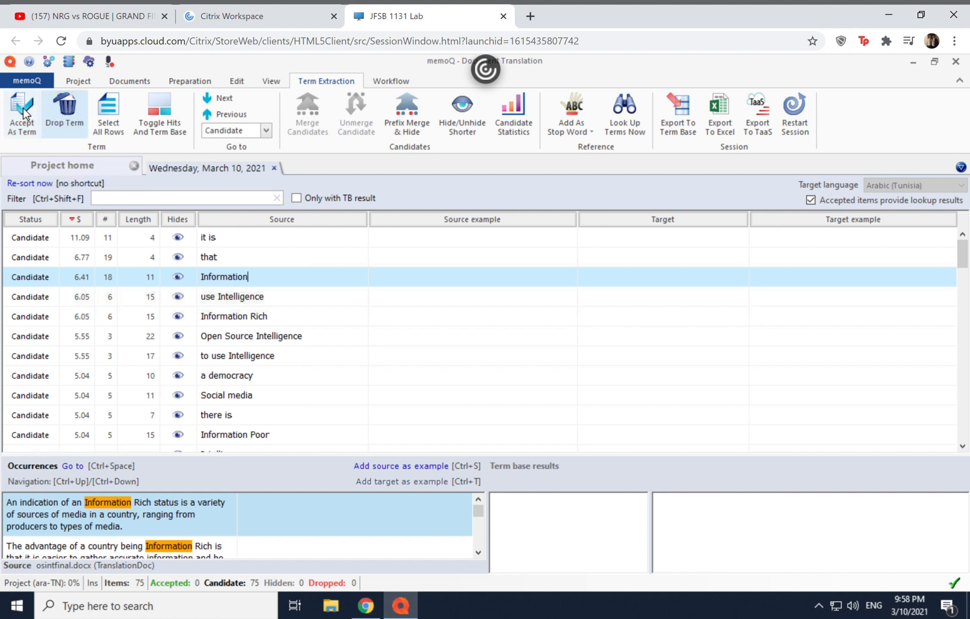
{"action": "mouse_move", "coordinate": [64, 115]}
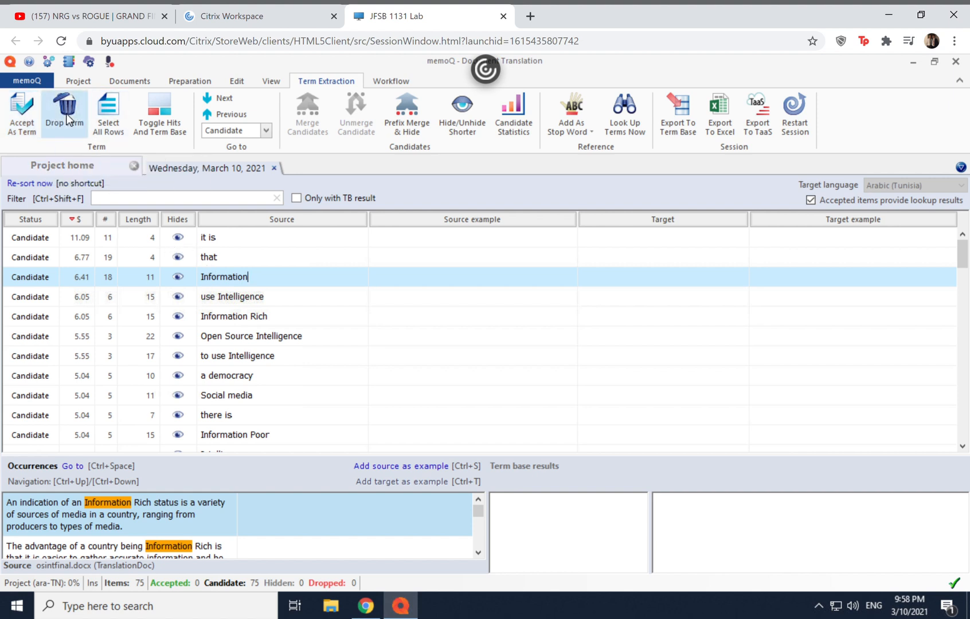
{"action": "left_click", "coordinate": [66, 113]}
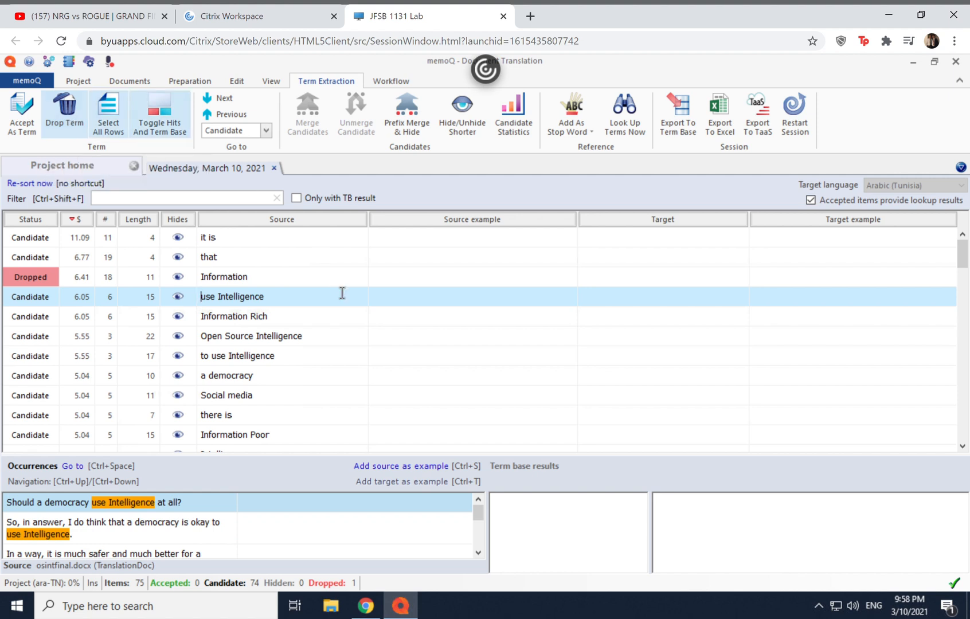
{"action": "left_click", "coordinate": [251, 336]}
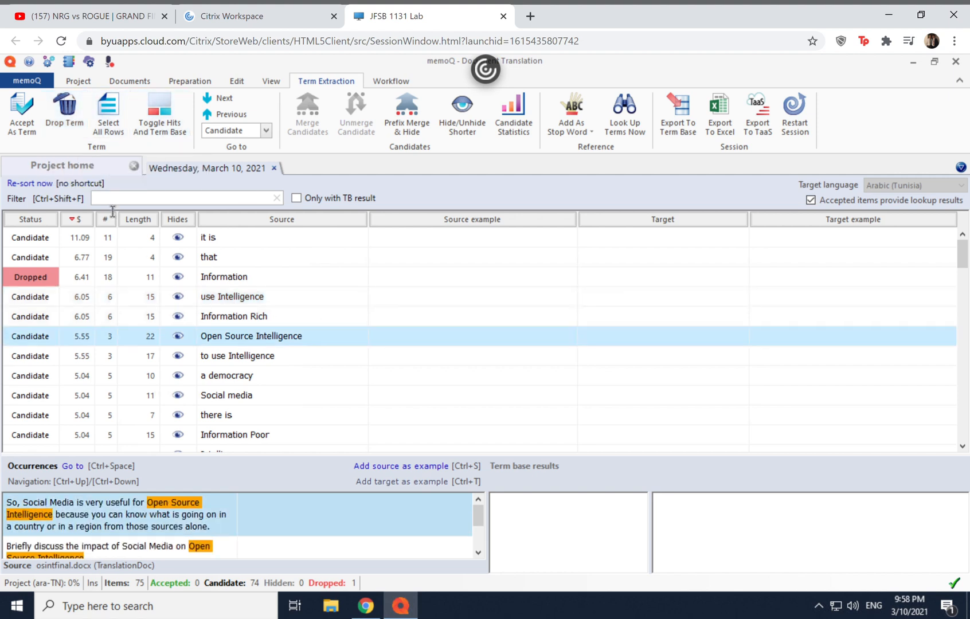
{"action": "left_click", "coordinate": [20, 114]}
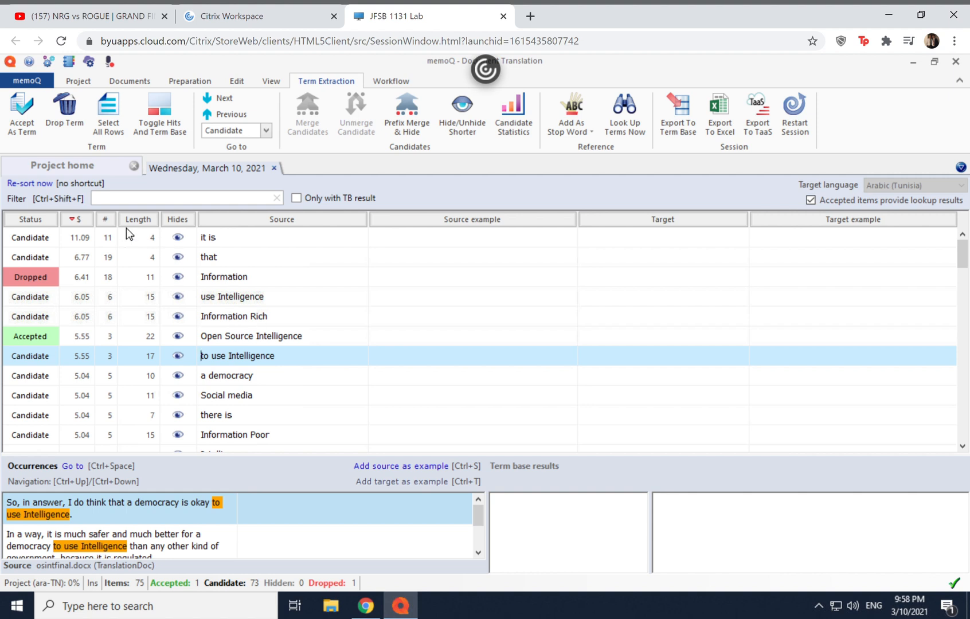
{"action": "mouse_move", "coordinate": [226, 245]}
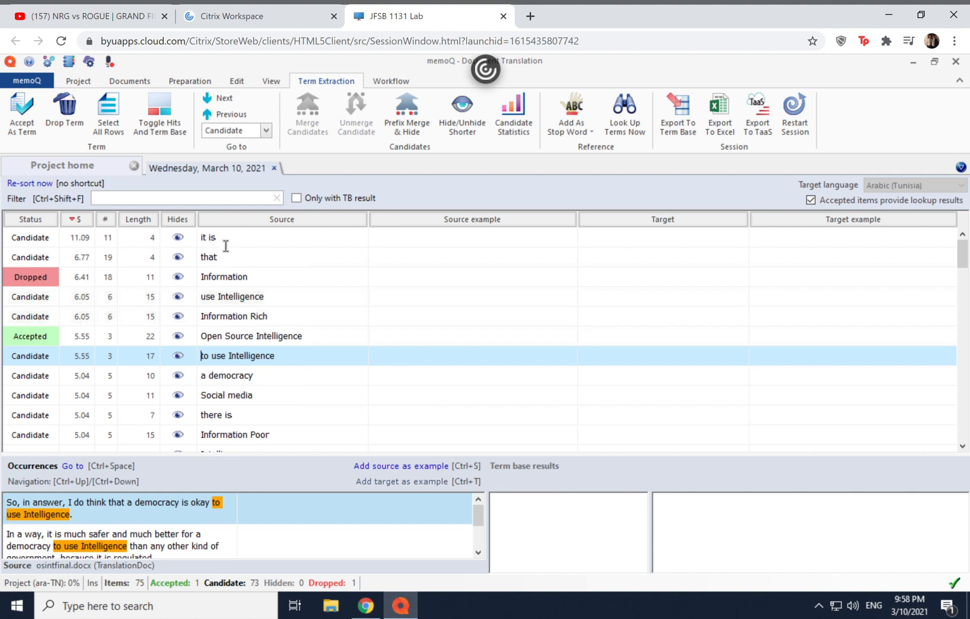
{"action": "left_click", "coordinate": [64, 111]}
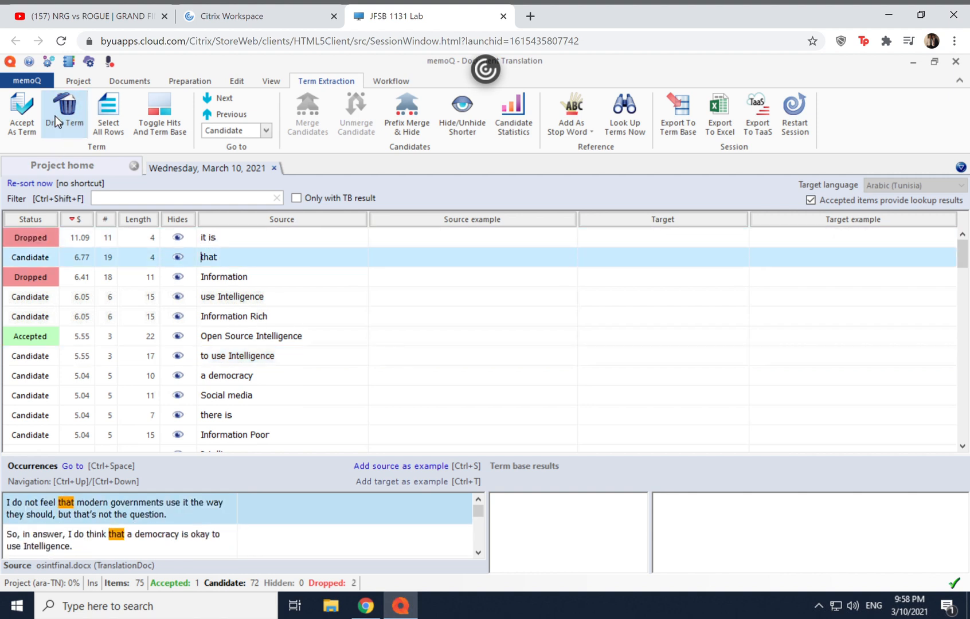
{"action": "left_click", "coordinate": [64, 113]}
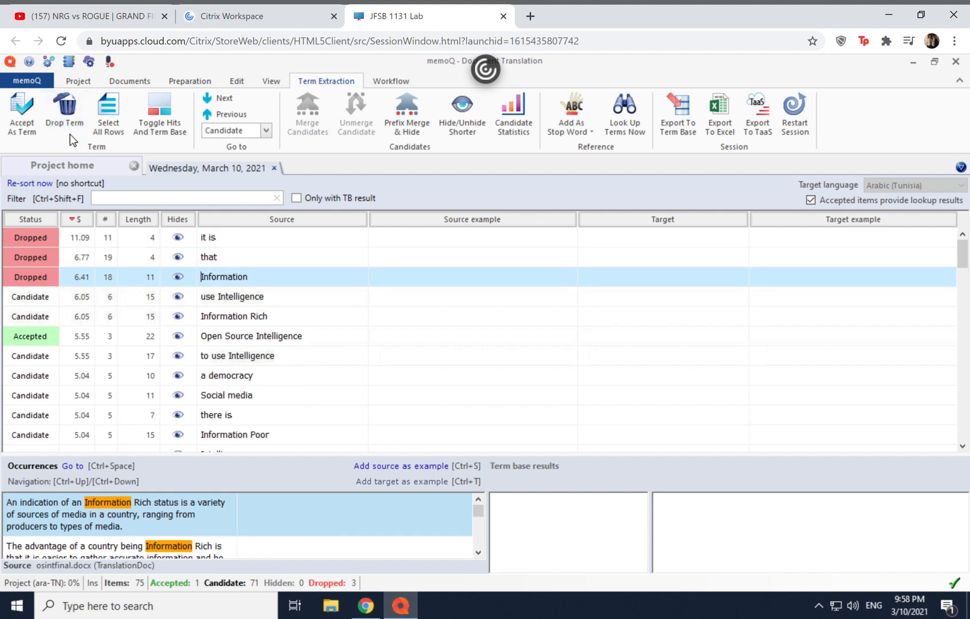
{"action": "left_click", "coordinate": [65, 111]}
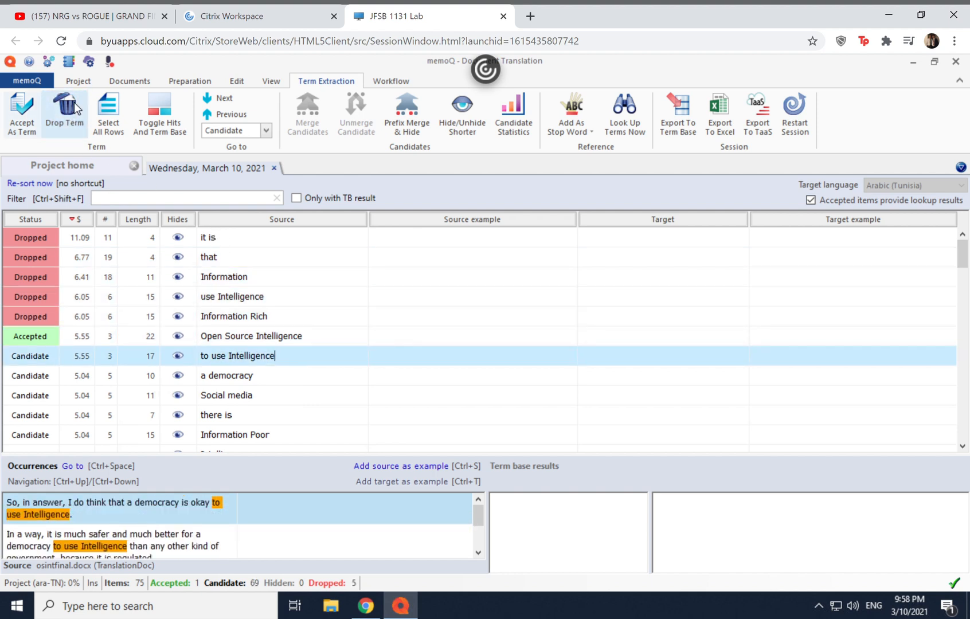
{"action": "left_click", "coordinate": [64, 114]}
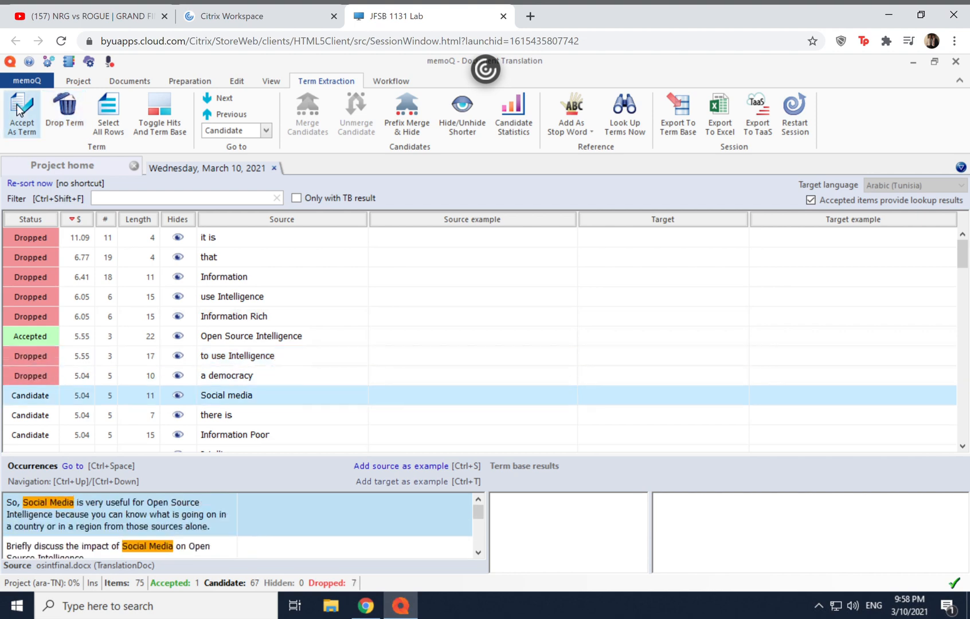
Accept Social media, Information Poor and government as terms, and drop 'in a'.
{"action": "left_click", "coordinate": [21, 114]}
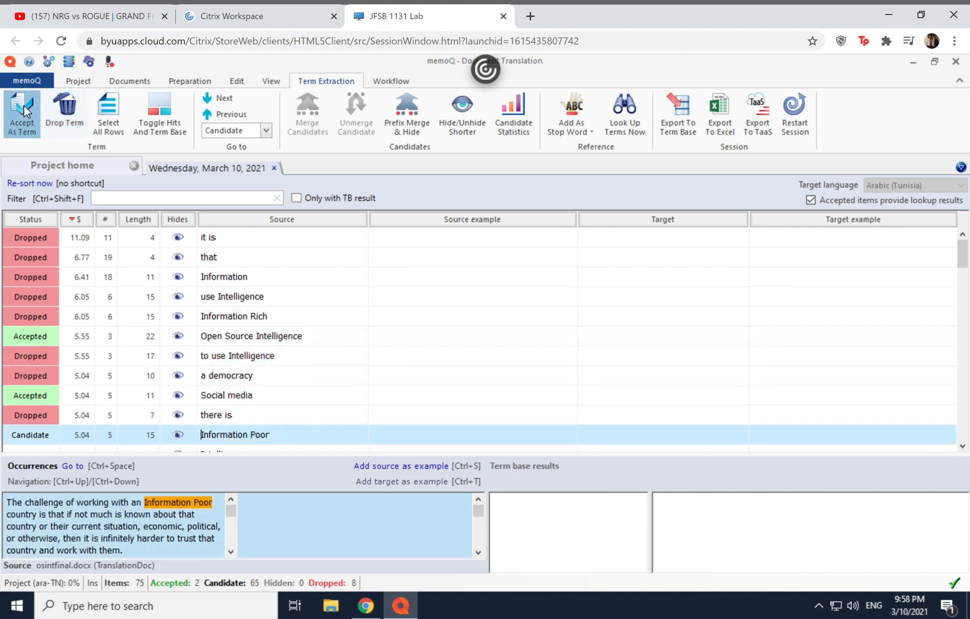
{"action": "left_click", "coordinate": [20, 111]}
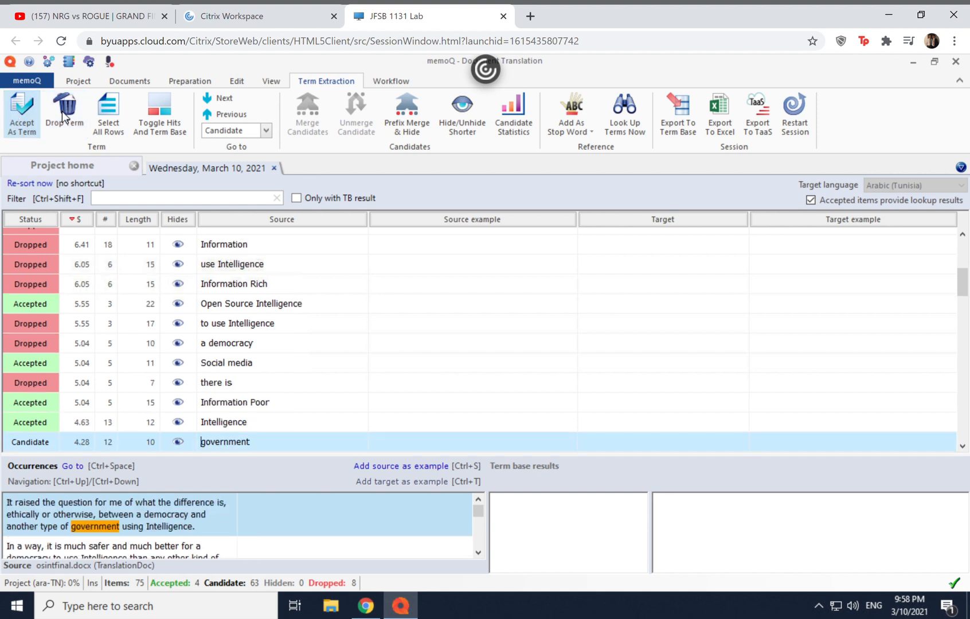
{"action": "left_click", "coordinate": [21, 114]}
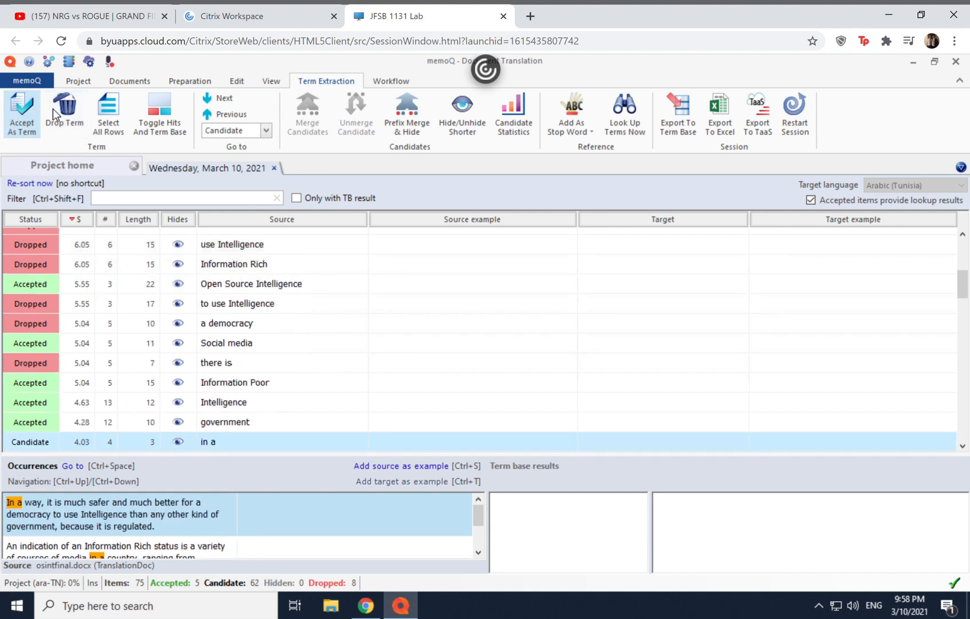
{"action": "left_click", "coordinate": [64, 113]}
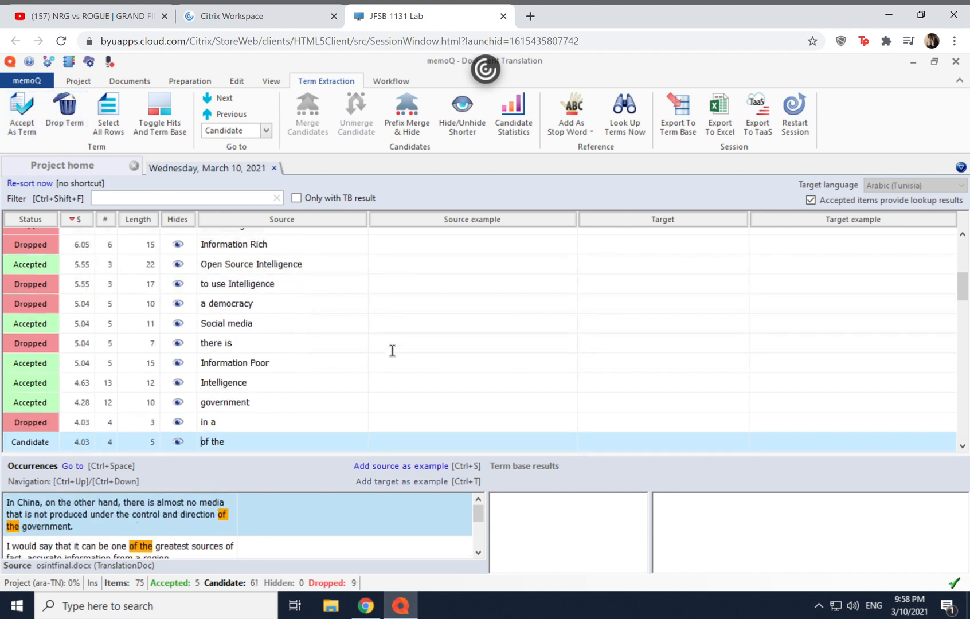
{"action": "scroll", "scroll_direction": "up", "scroll_amount": 3}
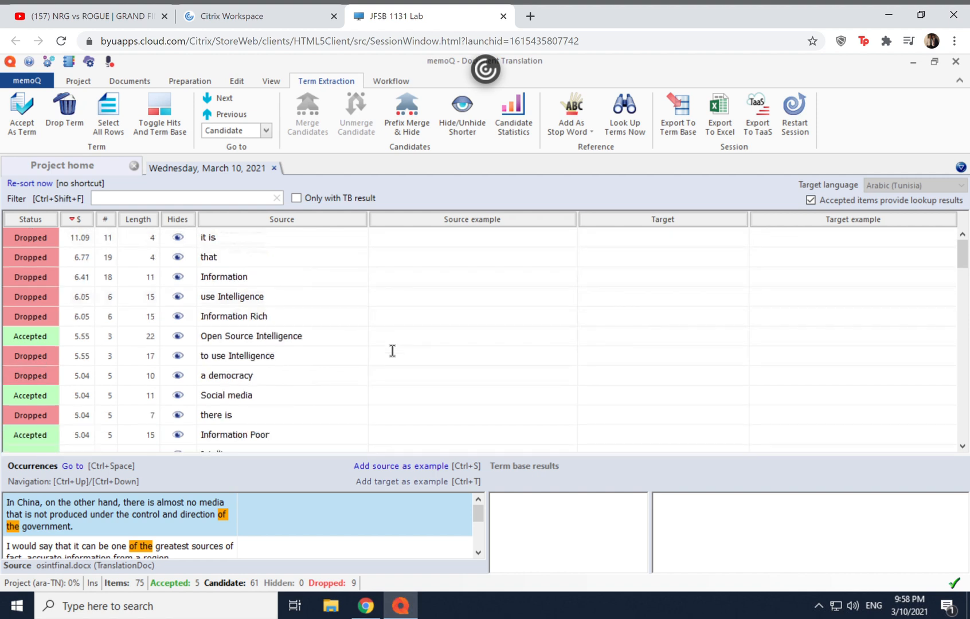
{"action": "mouse_move", "coordinate": [50, 332]}
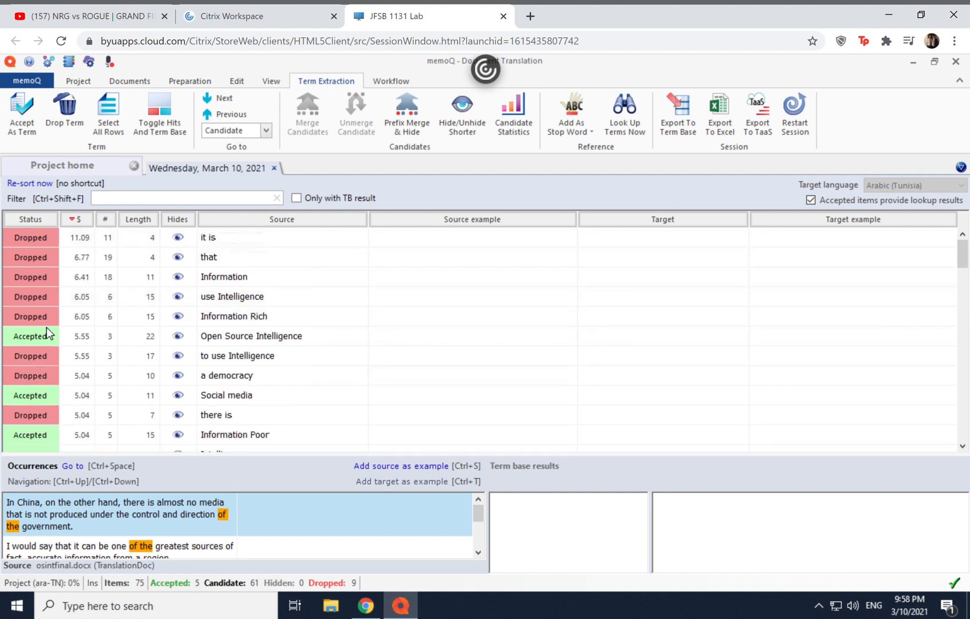
{"action": "mouse_move", "coordinate": [209, 343]}
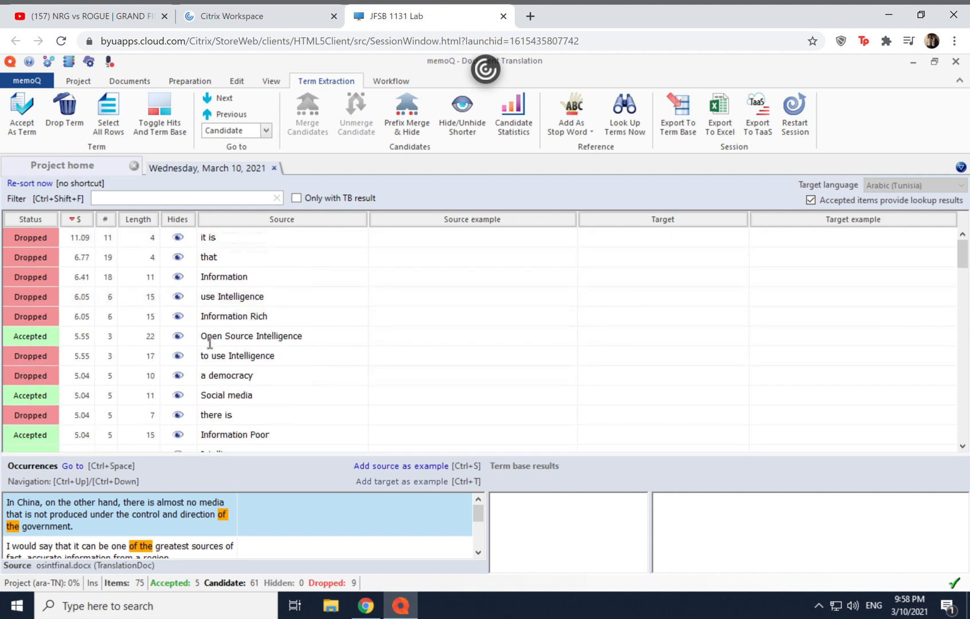
Enter placeholder targets: kjsdnf for Open Source Intelligence and 'er' completing government's target.
{"action": "left_click", "coordinate": [251, 336]}
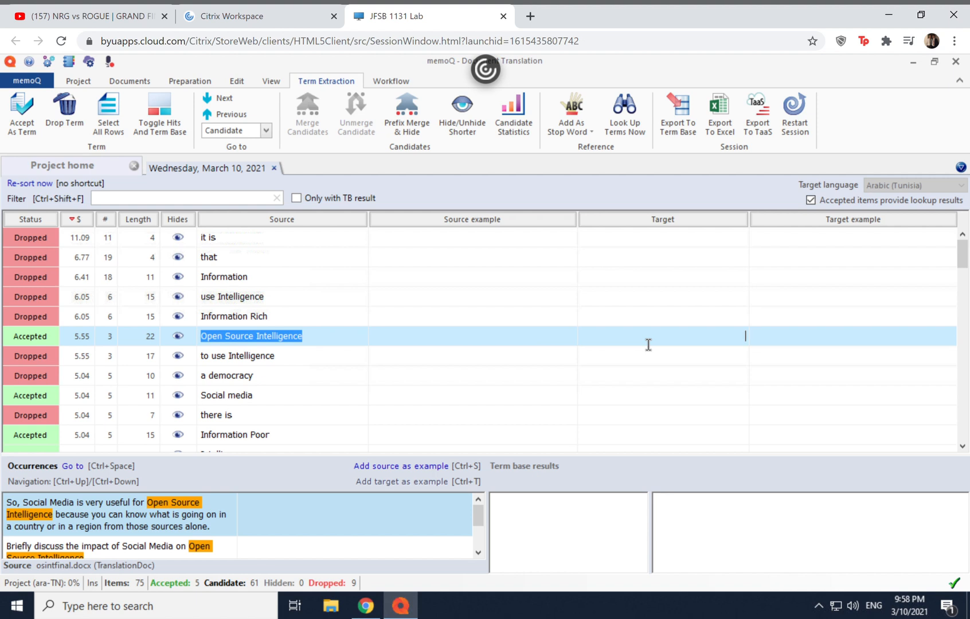
{"action": "type", "text": "kjsdnf"}
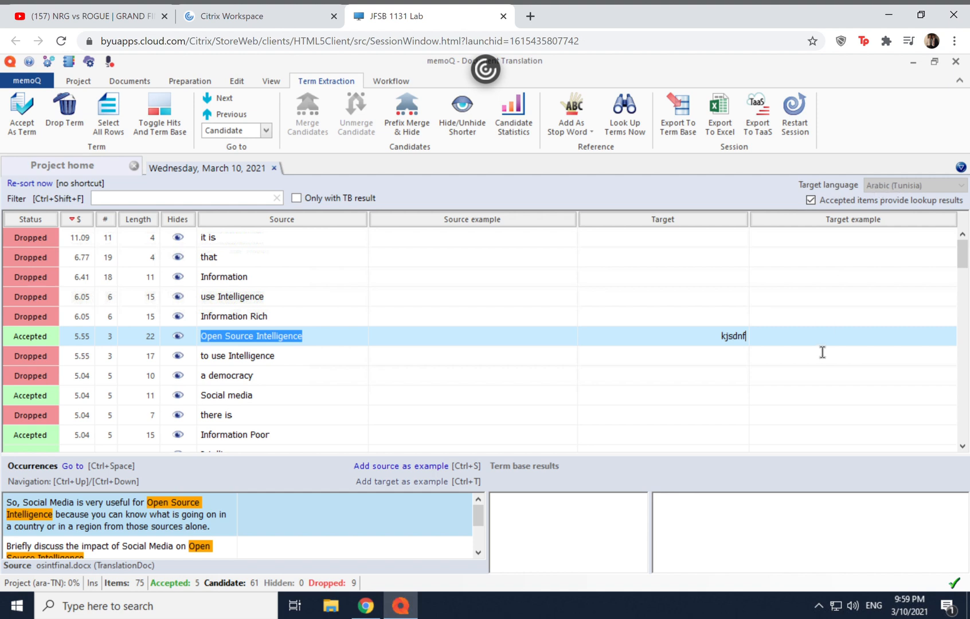
{"action": "mouse_move", "coordinate": [731, 374]}
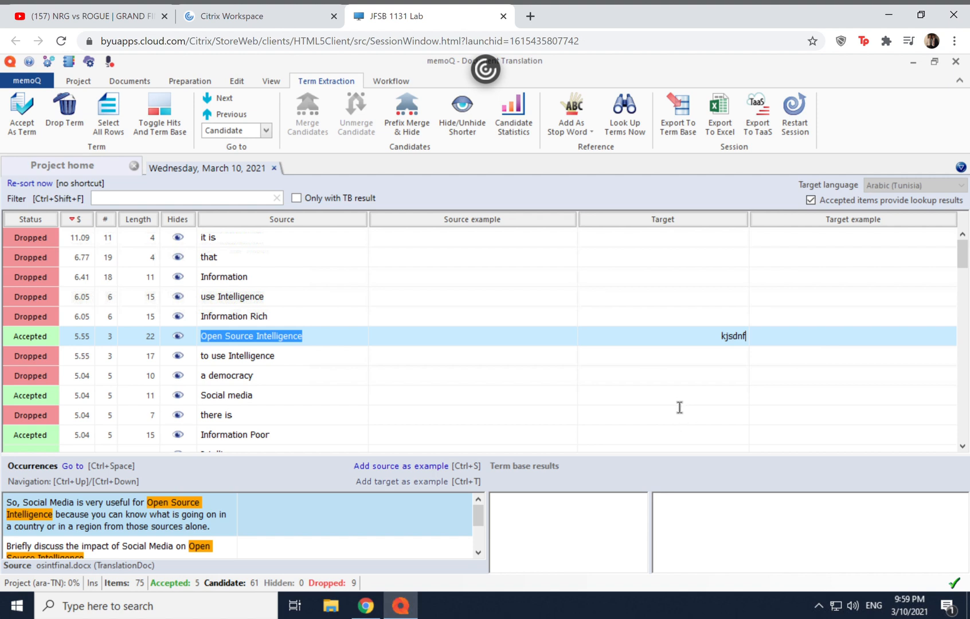
{"action": "mouse_move", "coordinate": [721, 404]}
{"action": "type", "text": "df"}
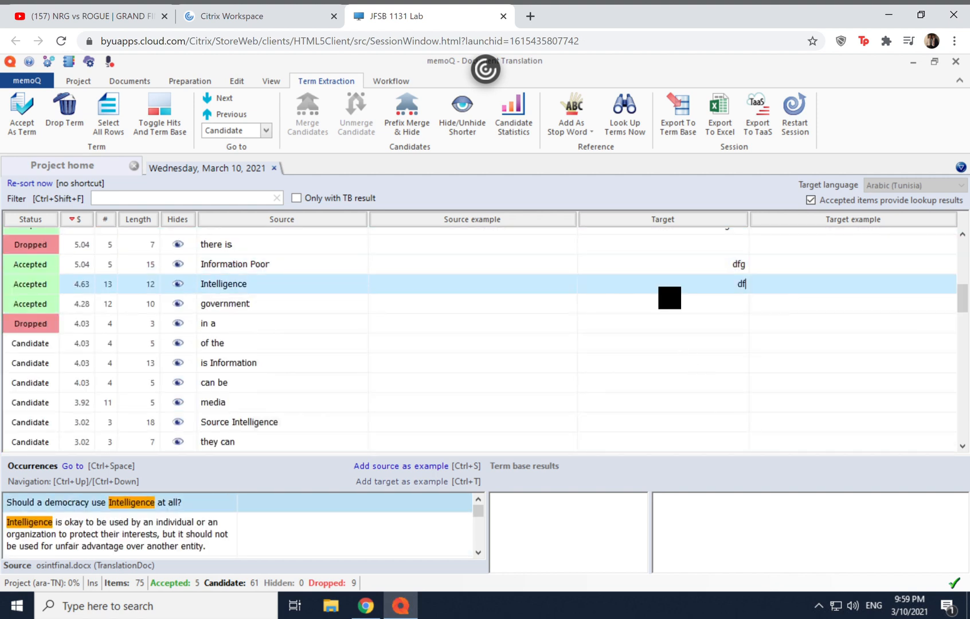
{"action": "left_click", "coordinate": [225, 304]}
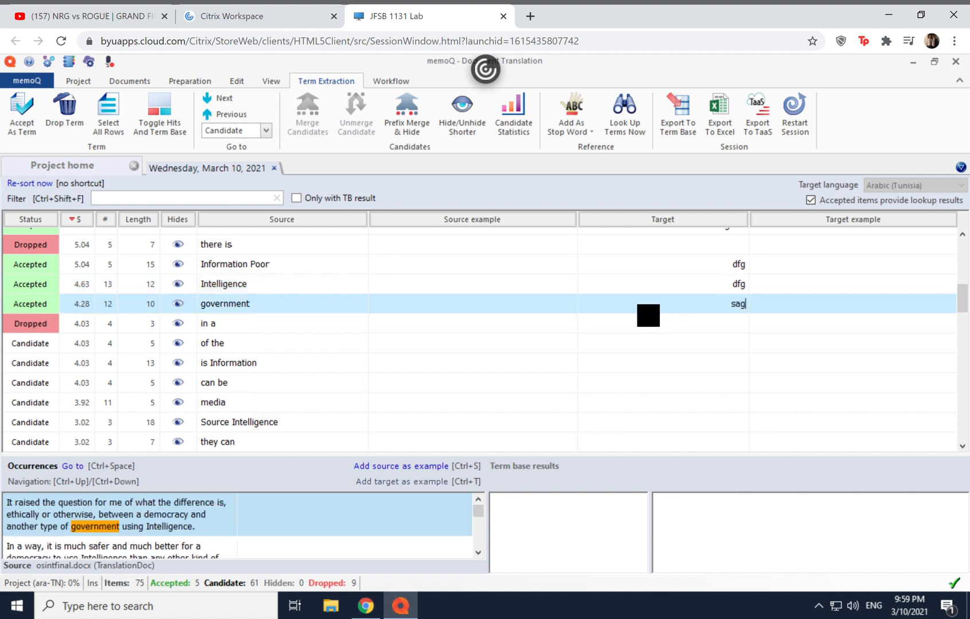
{"action": "type", "text": "er"}
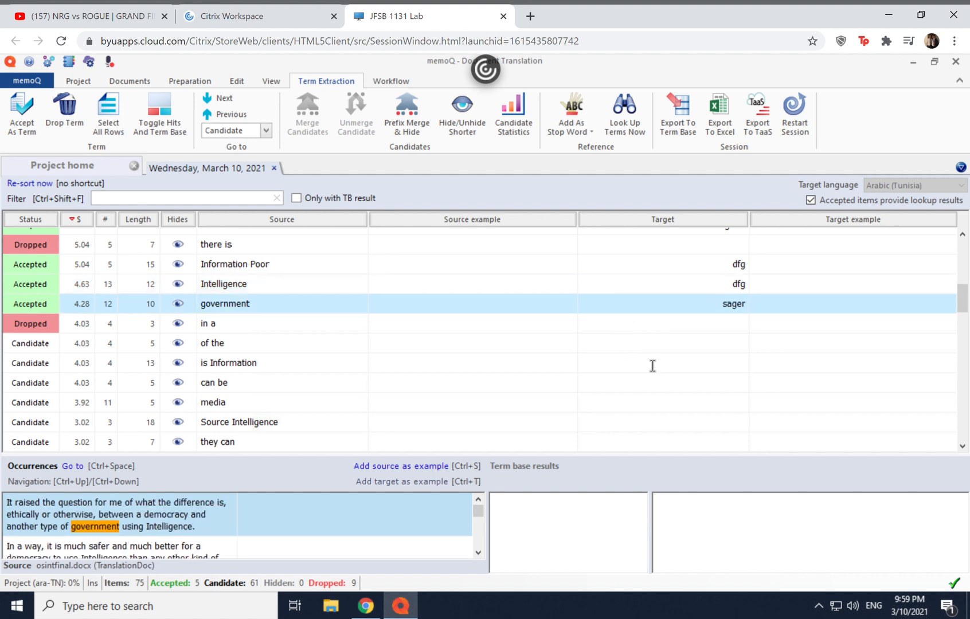
{"action": "scroll", "scroll_direction": "up", "scroll_amount": 3}
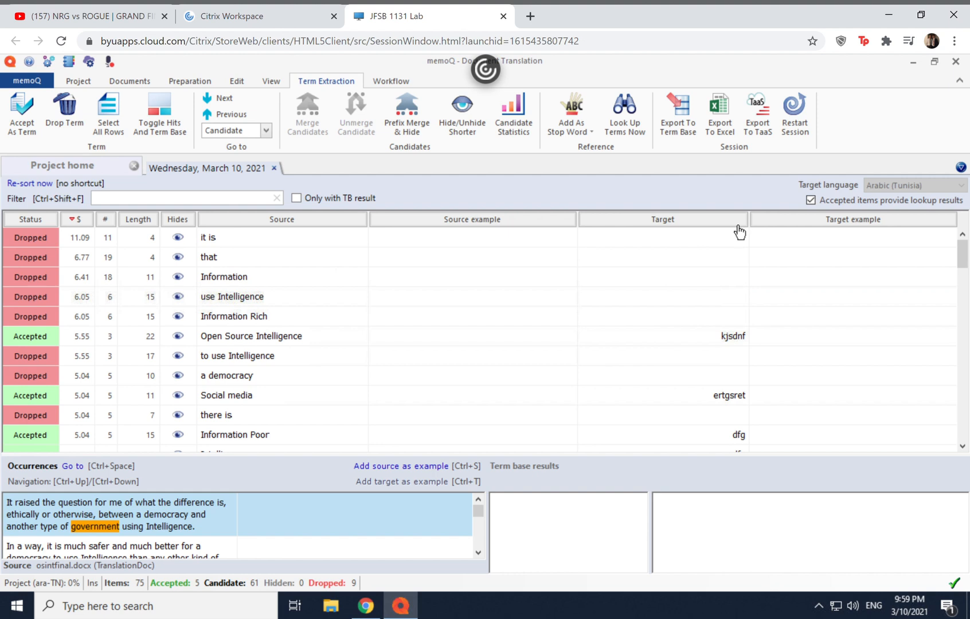
Export accepted terms to bonanza with metadata Proj, Client, Dom and Subject filled in.
{"action": "left_click", "coordinate": [676, 115]}
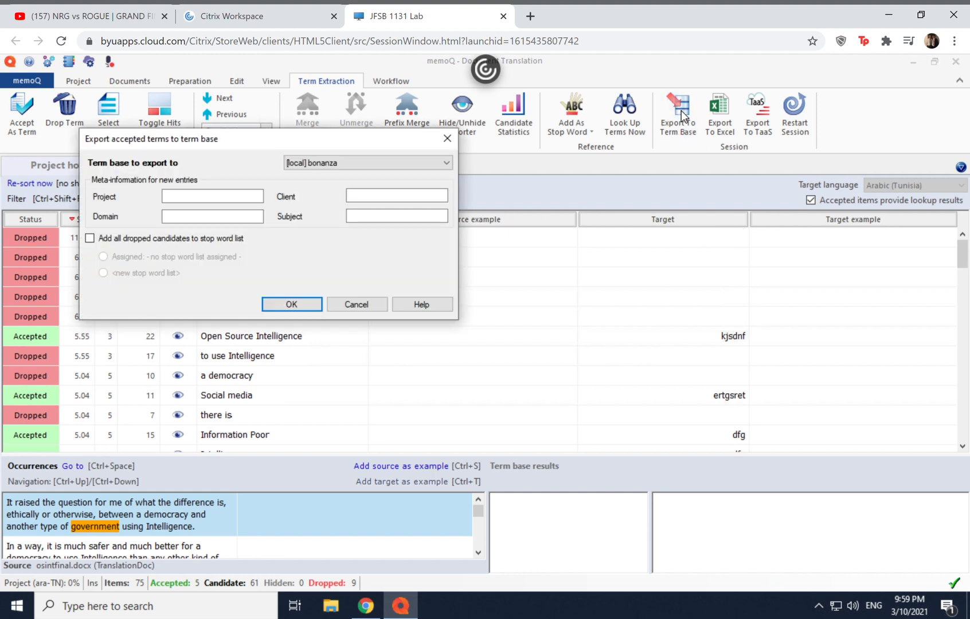
{"action": "mouse_move", "coordinate": [359, 159]}
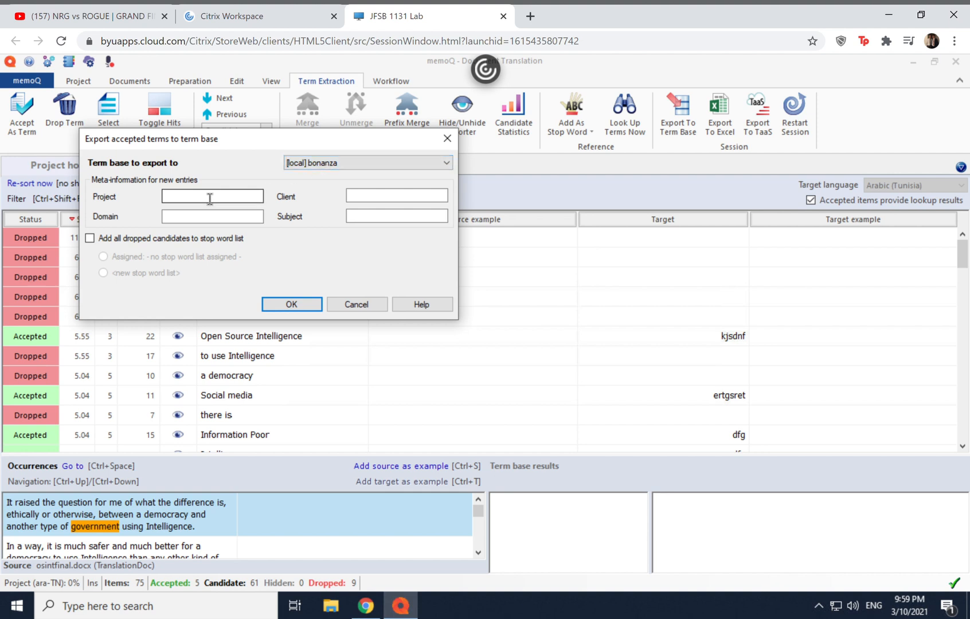
{"action": "type", "text": "Project"}
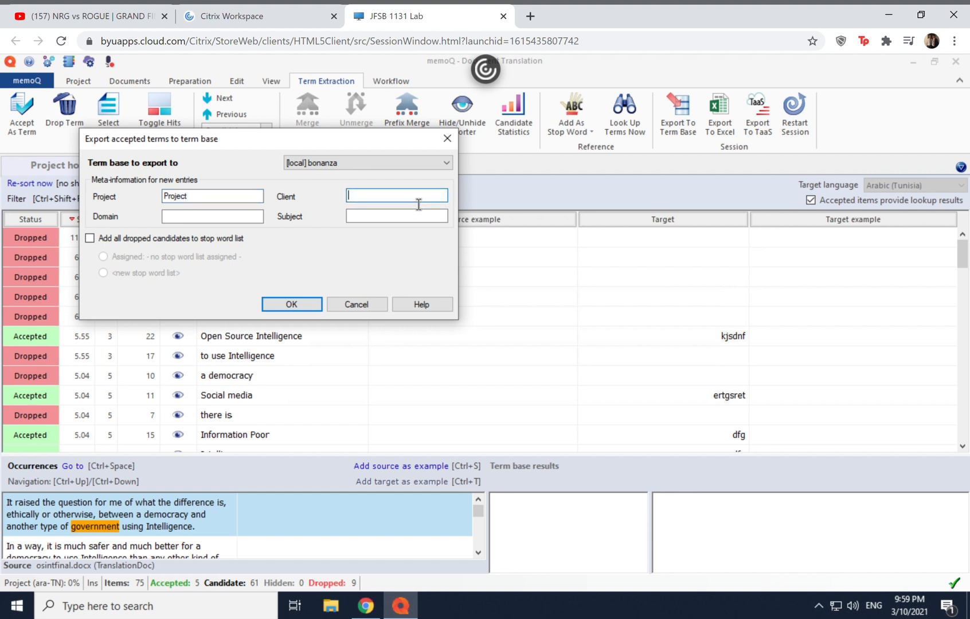
{"action": "type", "text": "Client"}
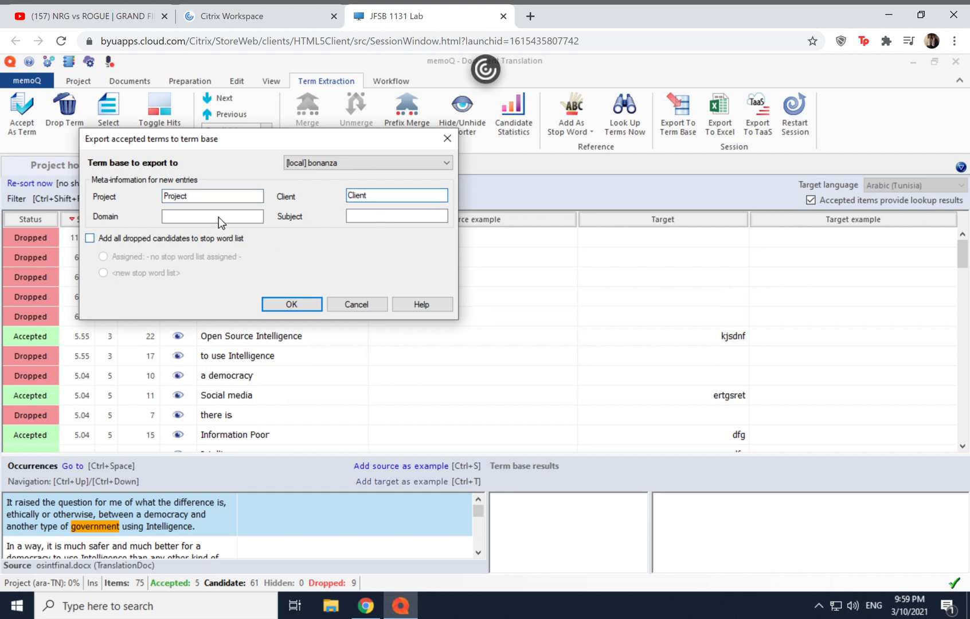
{"action": "type", "text": "Dom"}
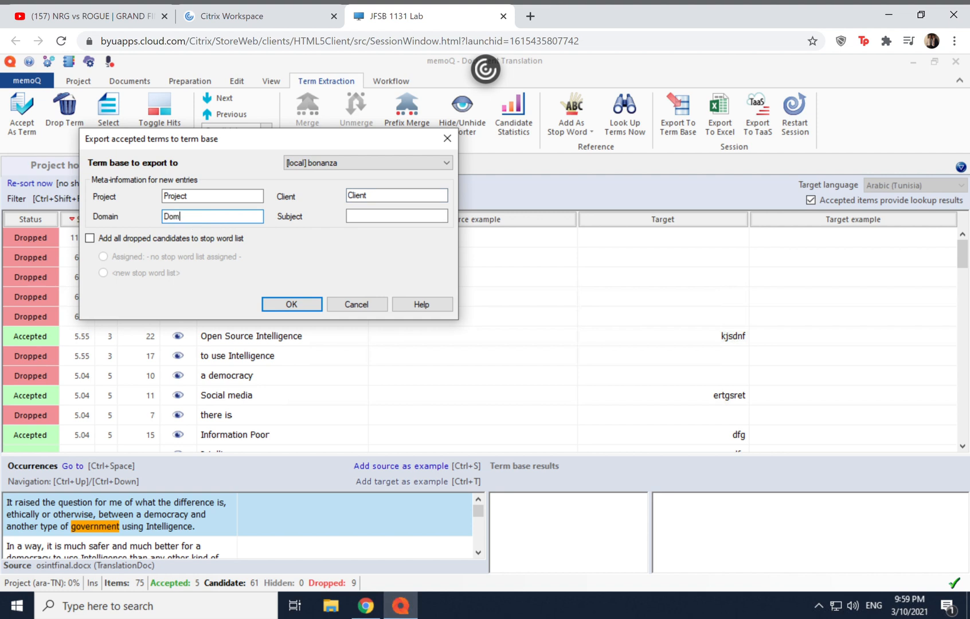
{"action": "type", "text": "S"}
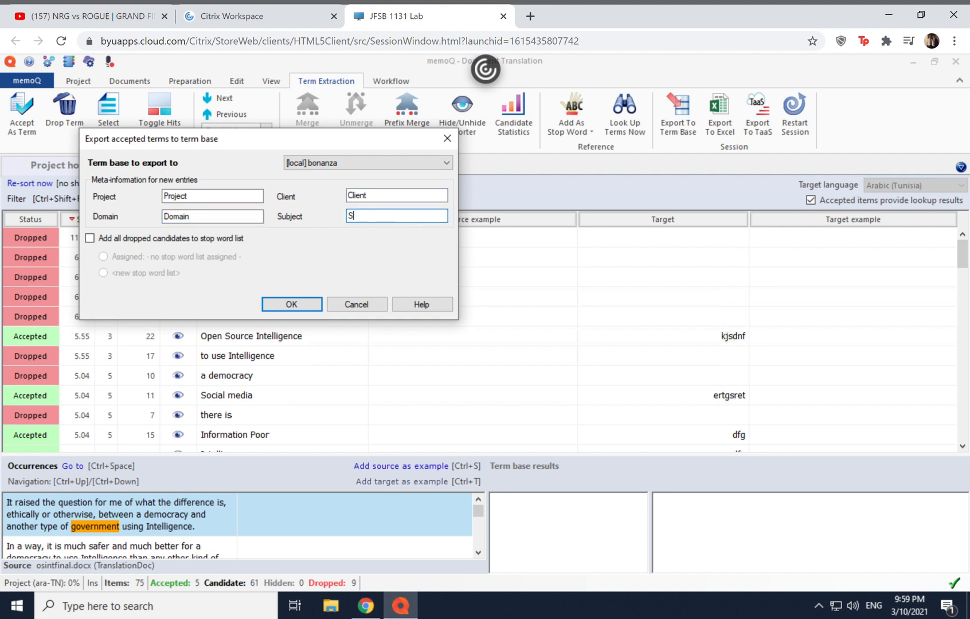
{"action": "type", "text": "Subject"}
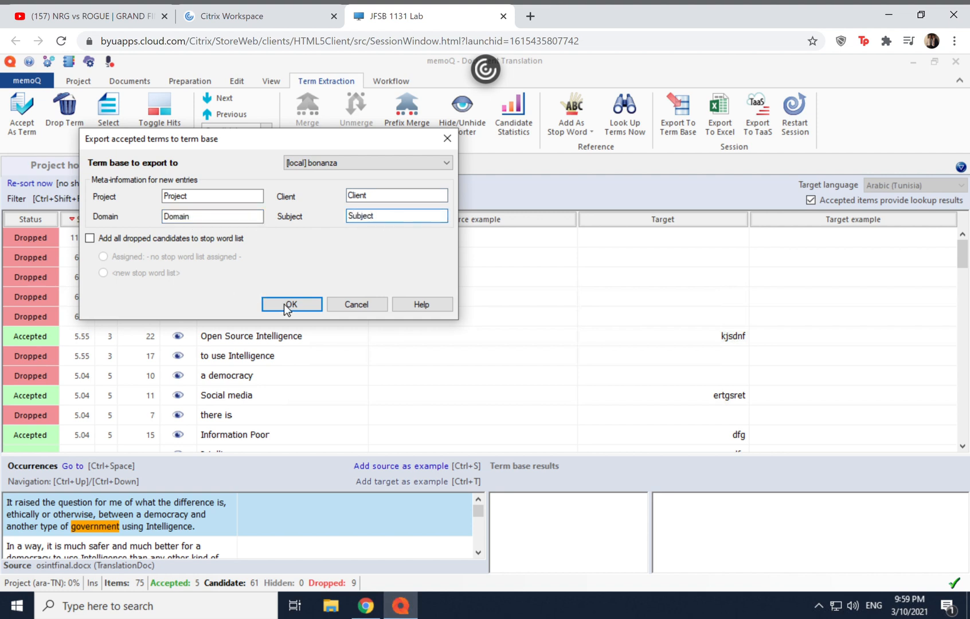
{"action": "left_click", "coordinate": [291, 304]}
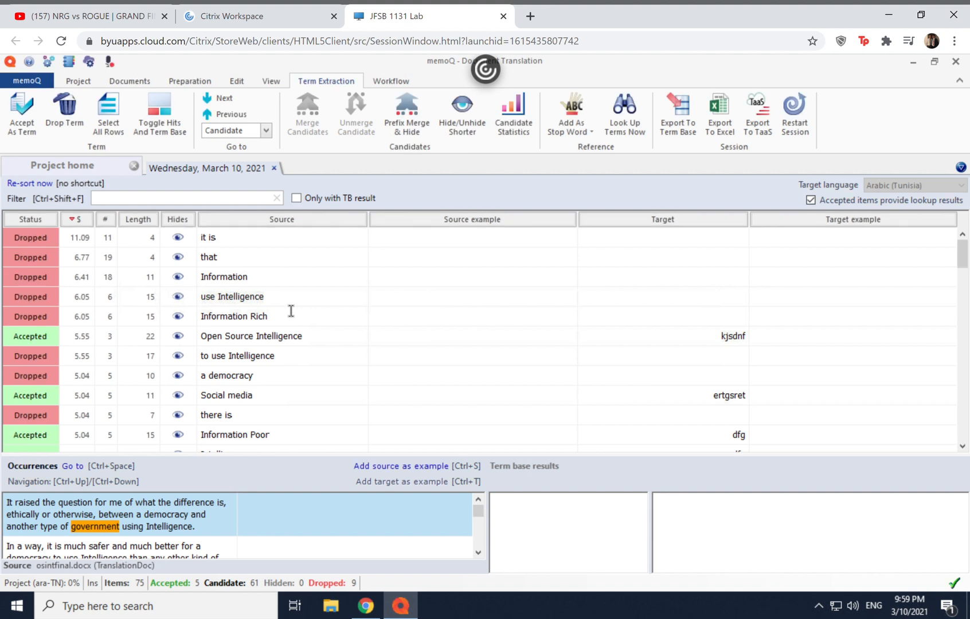
{"action": "mouse_move", "coordinate": [315, 124]}
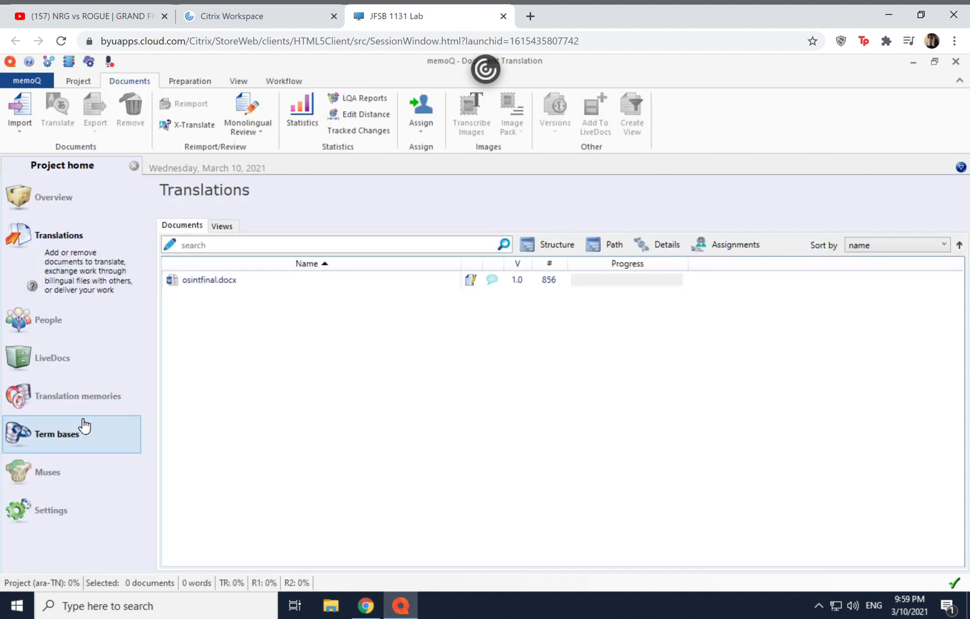
Show the project's term bases to confirm bonanza holds 5 entries.
{"action": "left_click", "coordinate": [62, 434]}
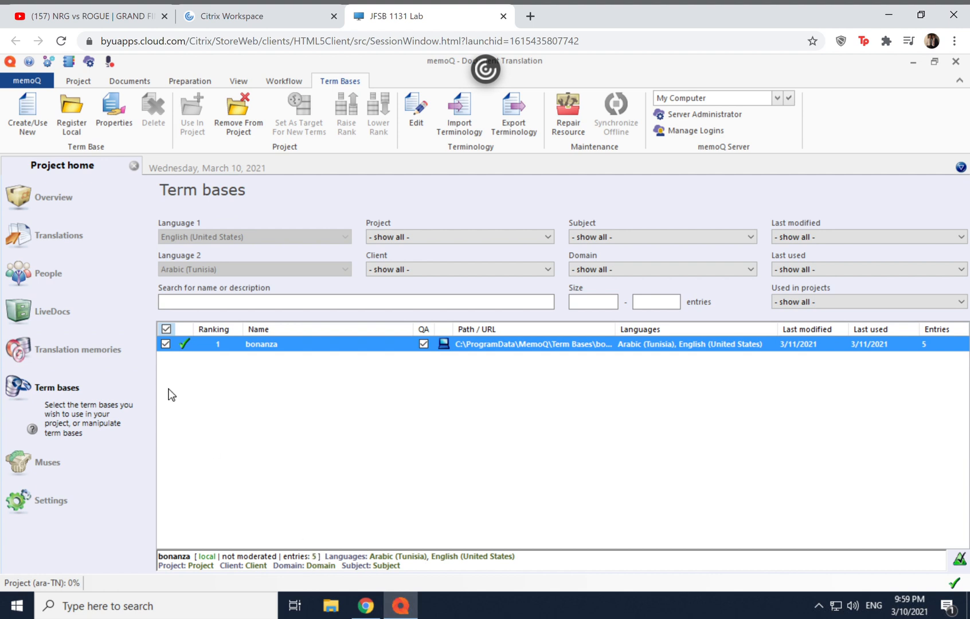
{"action": "mouse_move", "coordinate": [622, 169]}
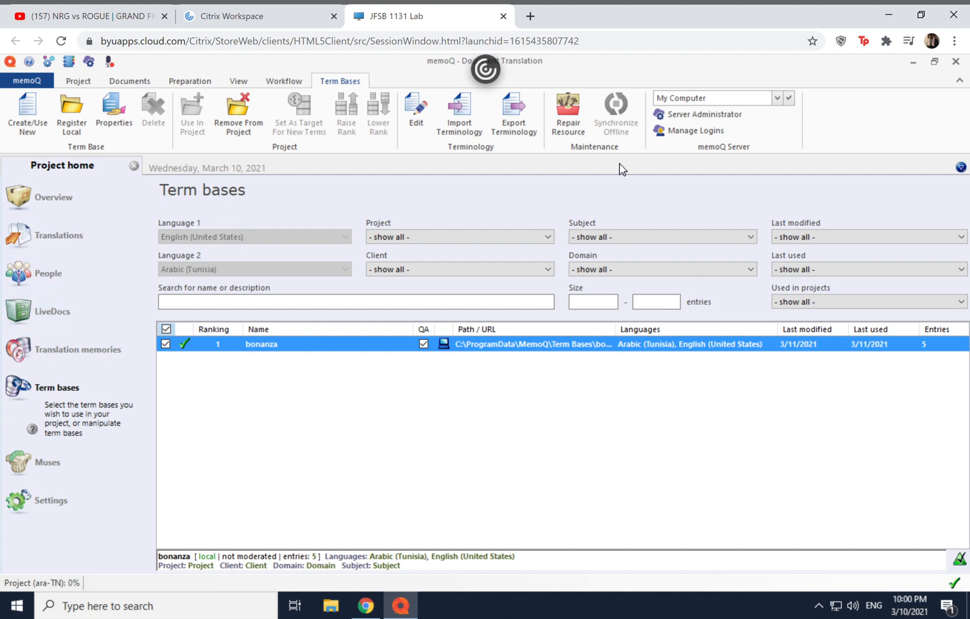
{"action": "mouse_move", "coordinate": [904, 116]}
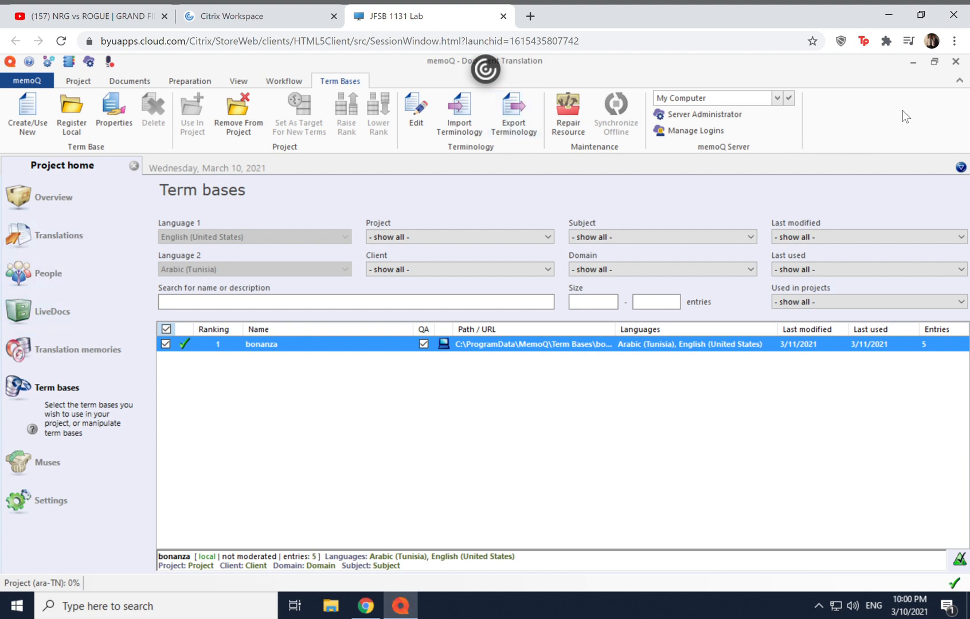